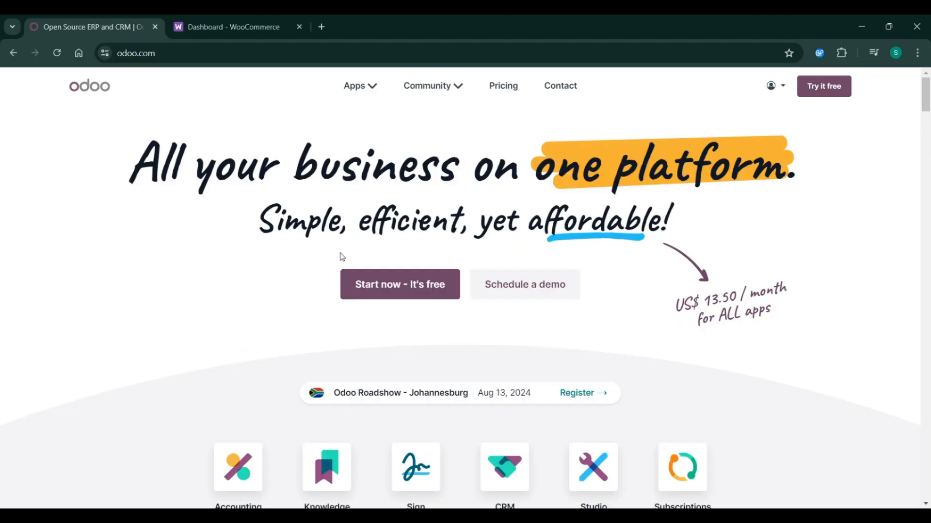
pyautogui.moveTo(253, 313)
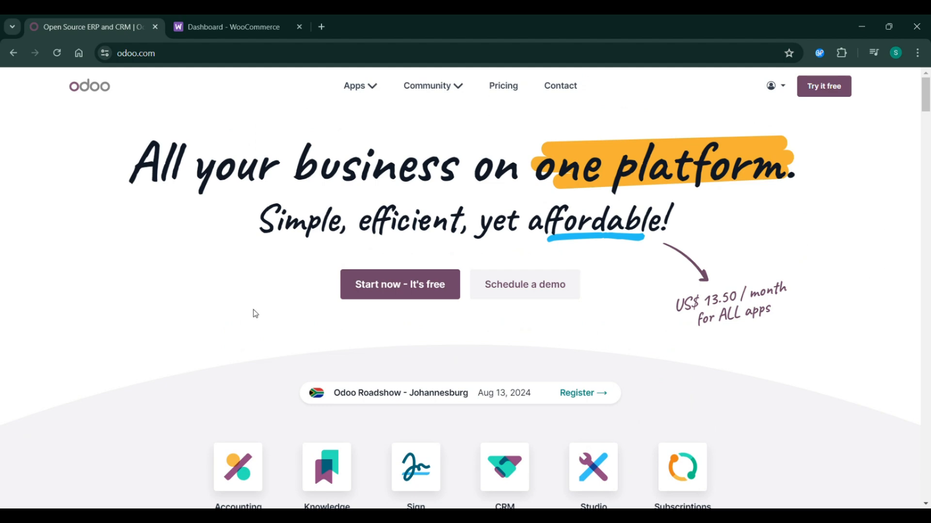
# Look over the homepage's grid of business apps, then go to 'View all Apps'.
pyautogui.scroll(-3)
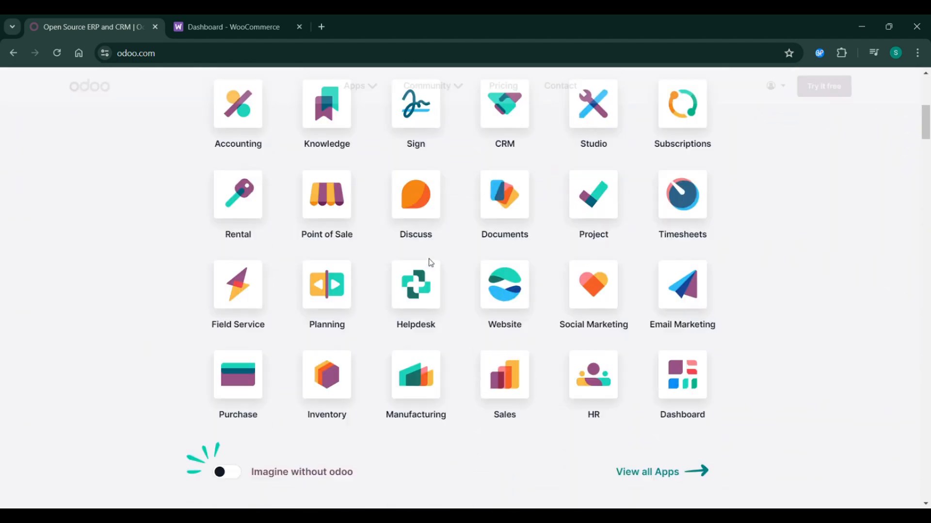
pyautogui.scroll(3)
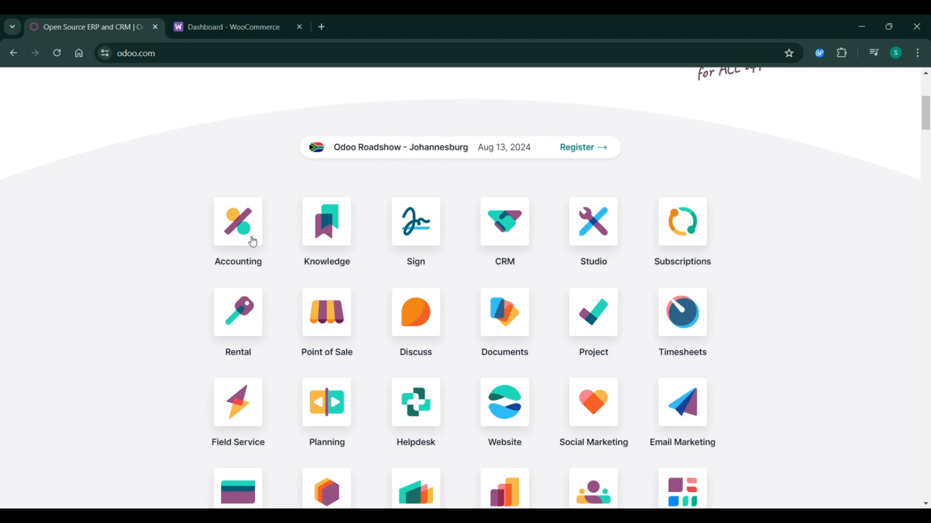
pyautogui.scroll(-3)
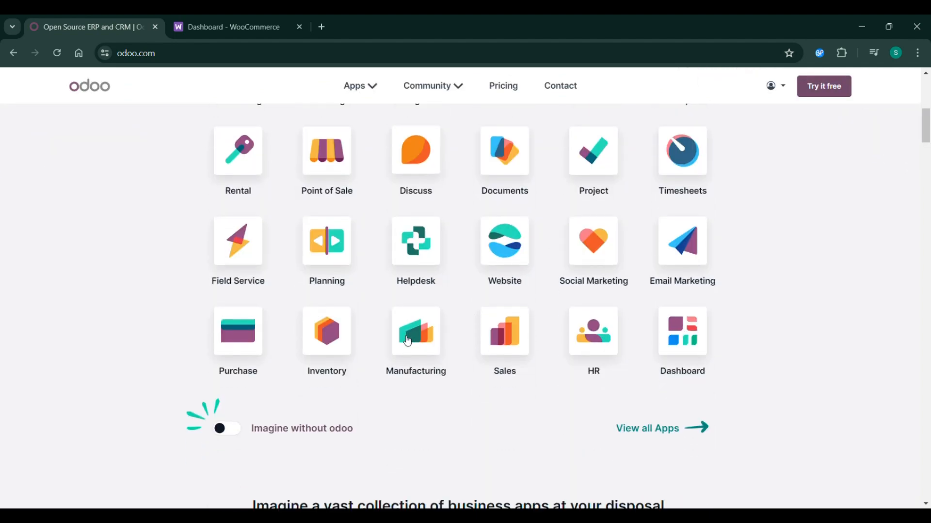
pyautogui.scroll(-3)
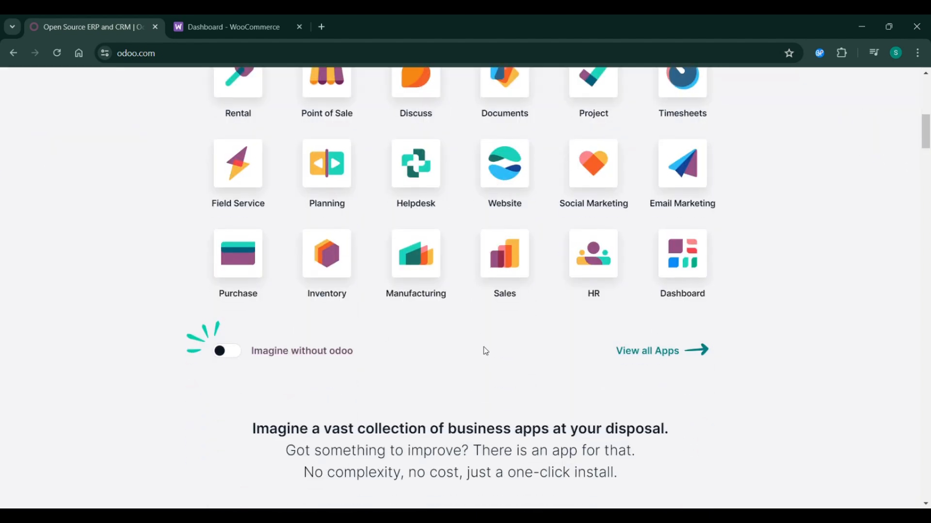
pyautogui.scroll(3)
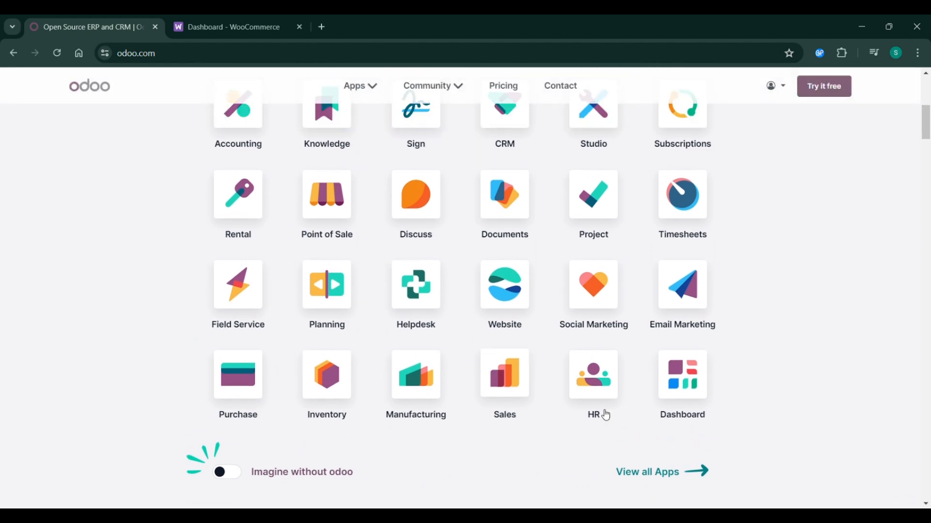
pyautogui.moveTo(647, 475)
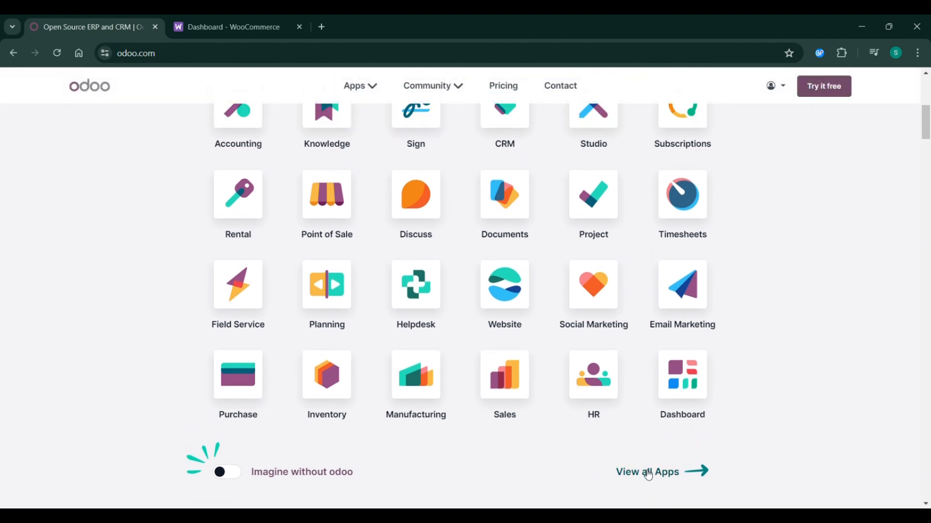
pyautogui.moveTo(446, 361)
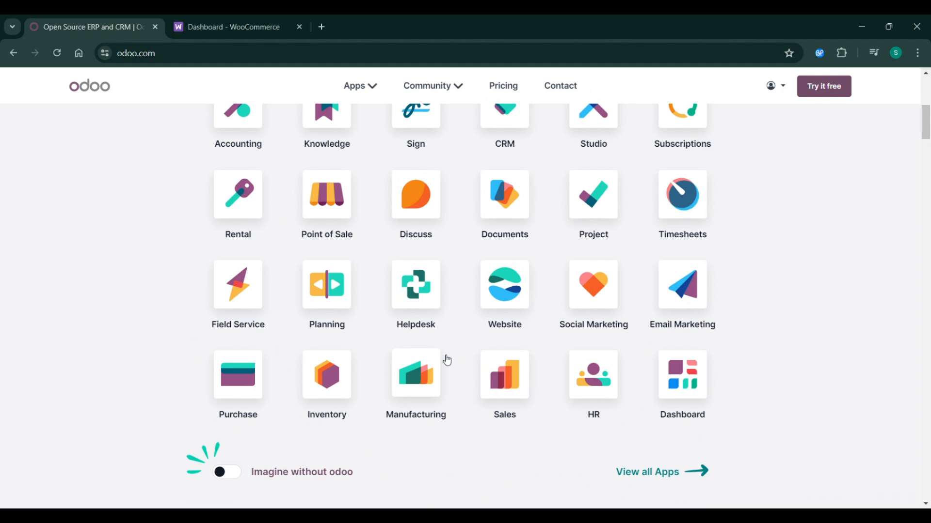
pyautogui.click(646, 472)
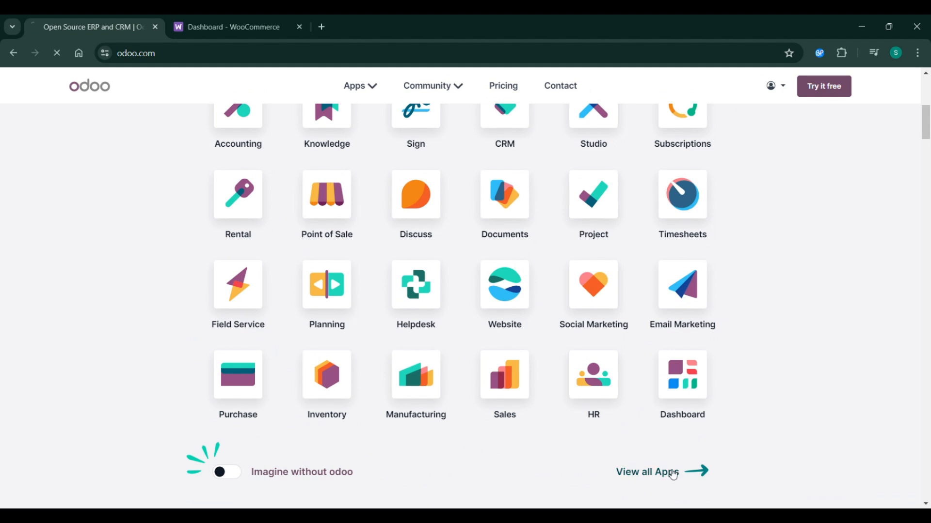
# Browse the All Apps catalogue downward from the Website category through the middle sections.
pyautogui.click(645, 472)
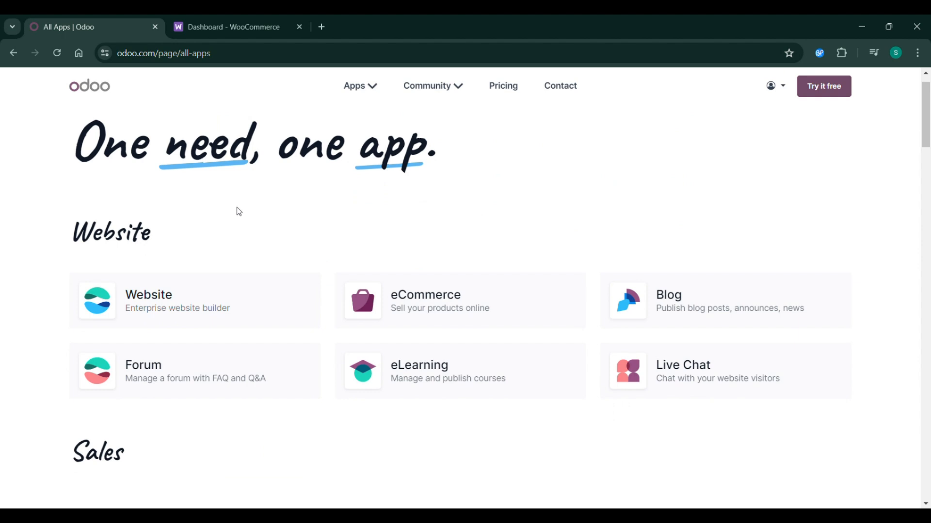
pyautogui.scroll(-3)
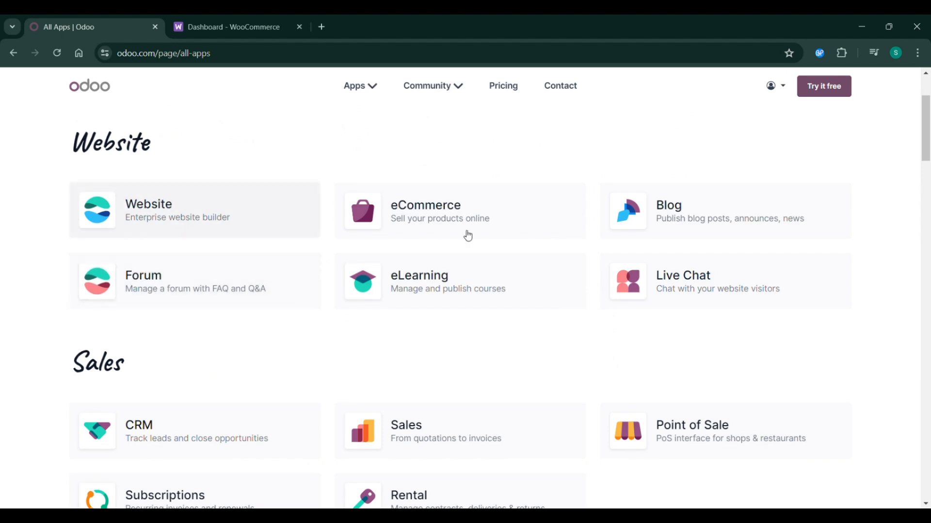
pyautogui.moveTo(319, 290)
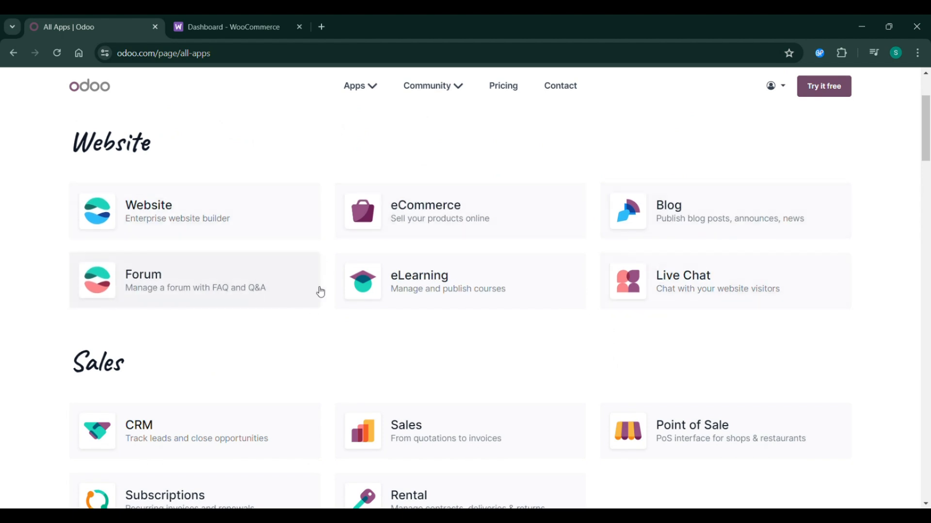
pyautogui.scroll(-3)
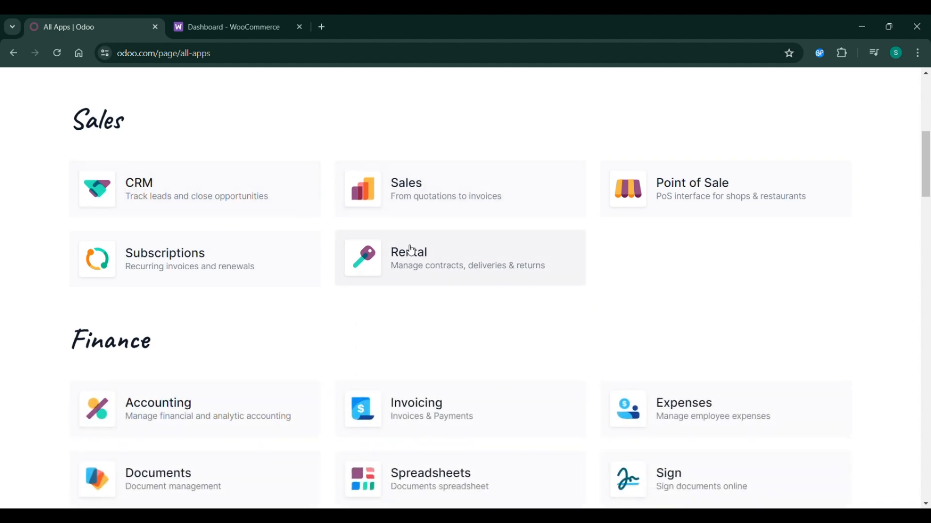
pyautogui.scroll(-3)
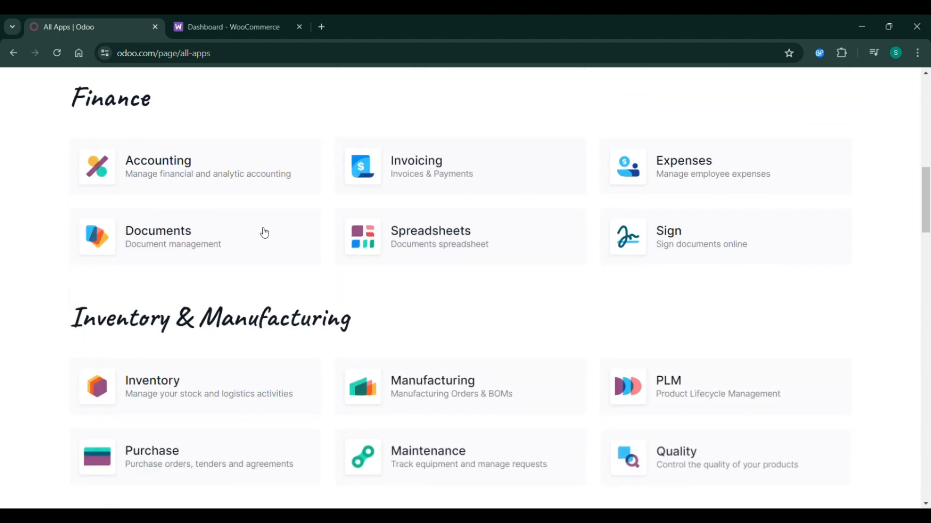
pyautogui.moveTo(401, 214)
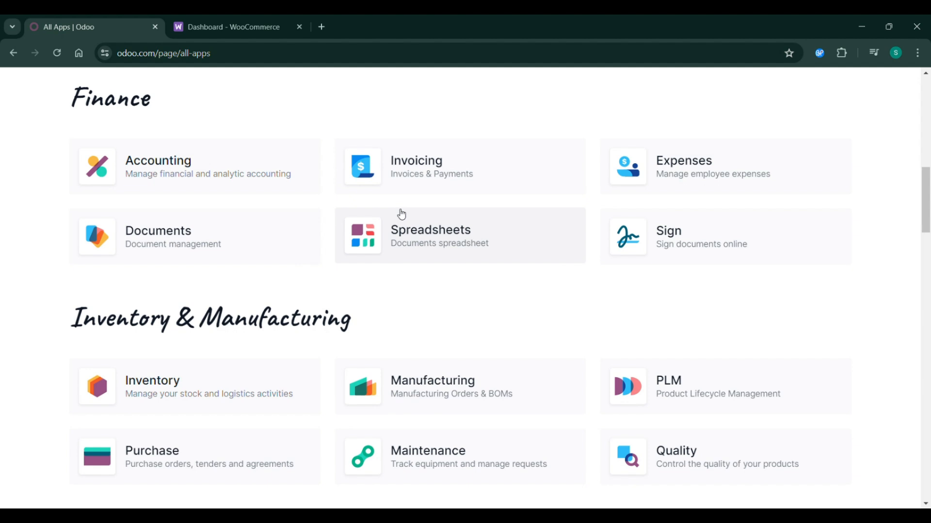
pyautogui.scroll(-3)
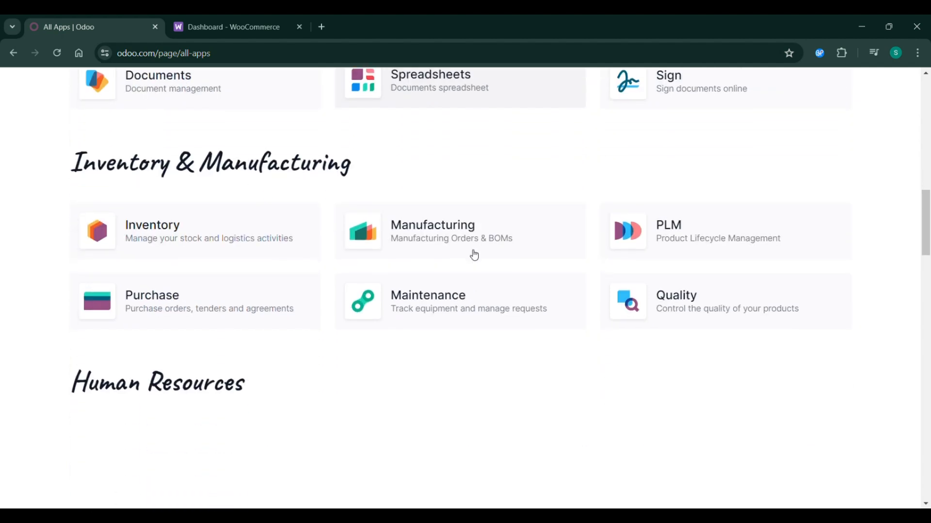
pyautogui.scroll(-3)
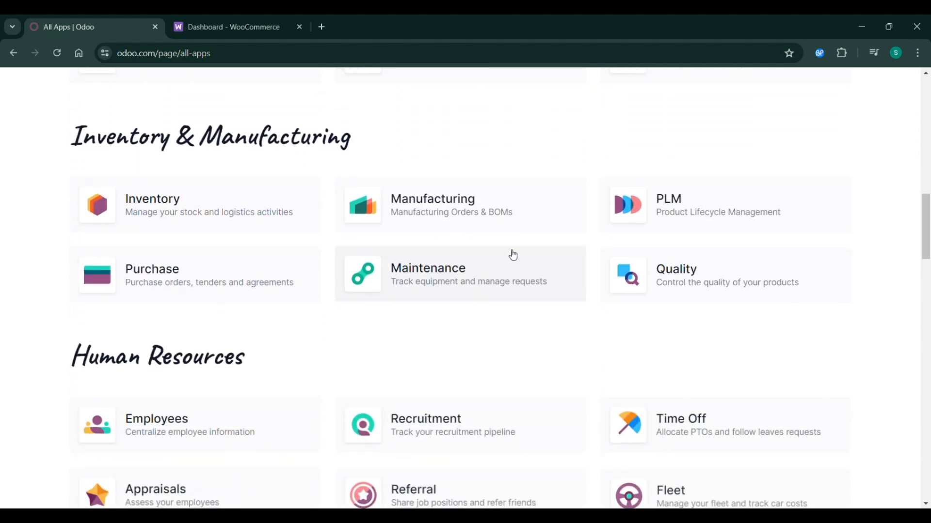
pyautogui.scroll(-3)
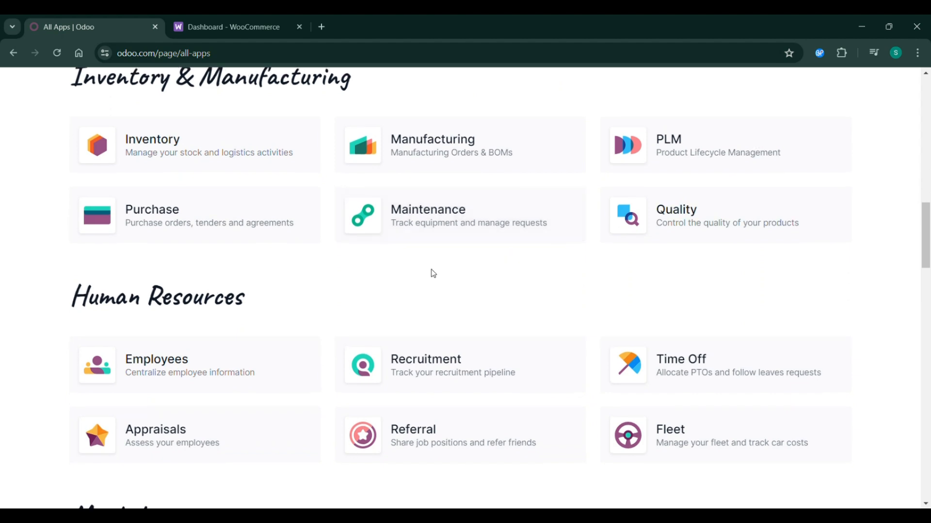
# Continue down to the Customization category, then return to the top Website section.
pyautogui.scroll(-3)
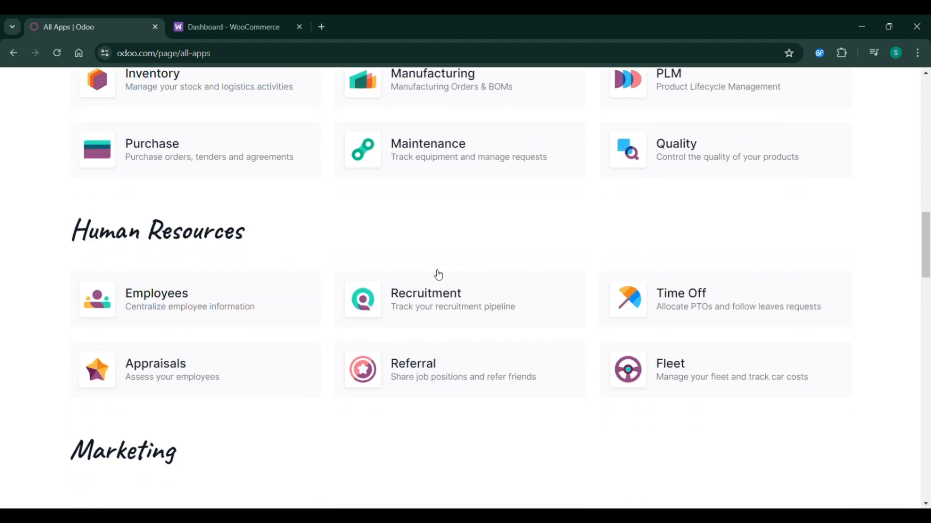
pyautogui.scroll(-3)
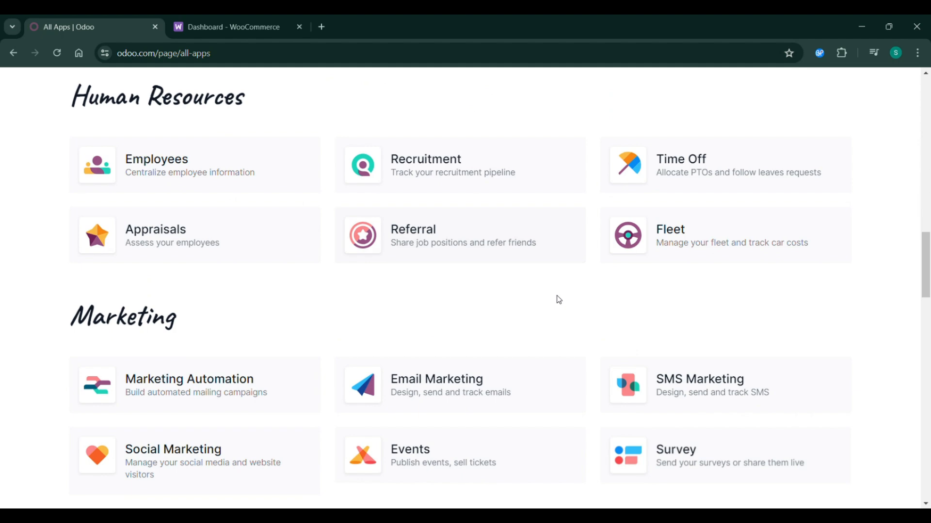
pyautogui.scroll(-3)
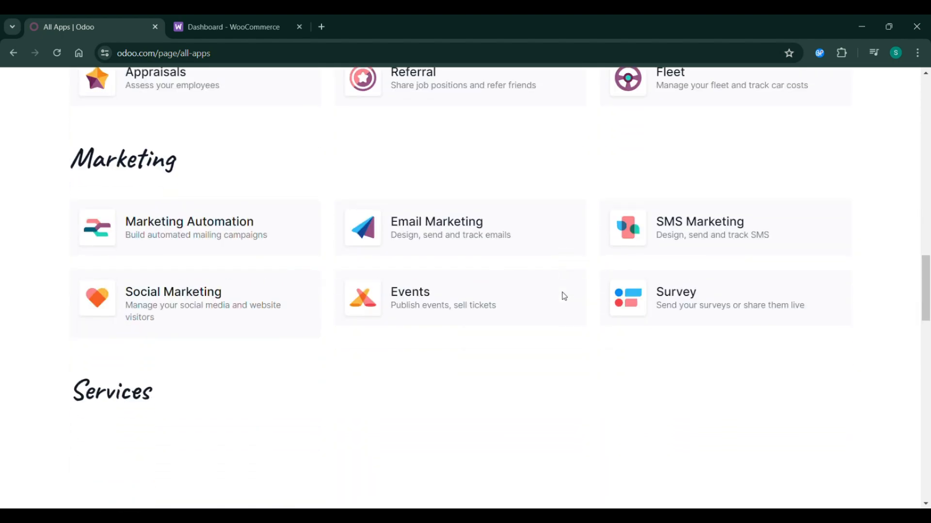
pyautogui.scroll(-3)
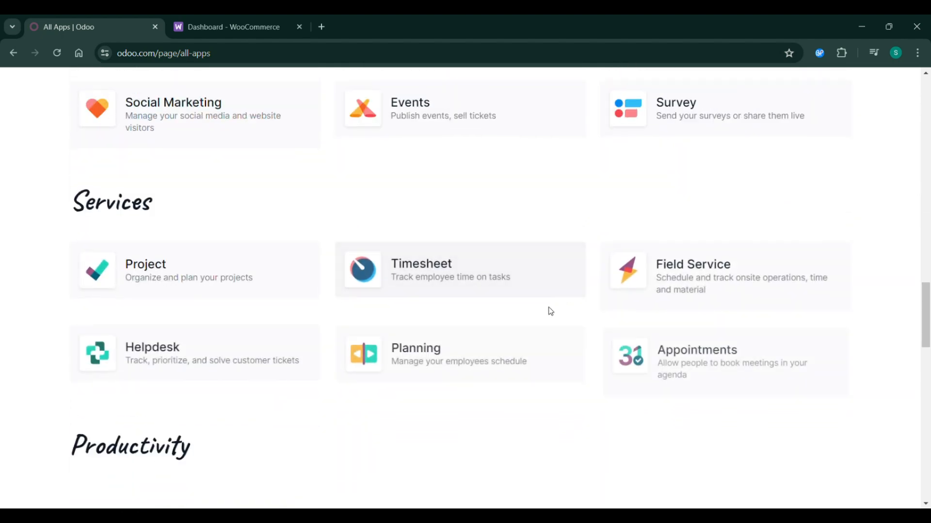
pyautogui.scroll(-3)
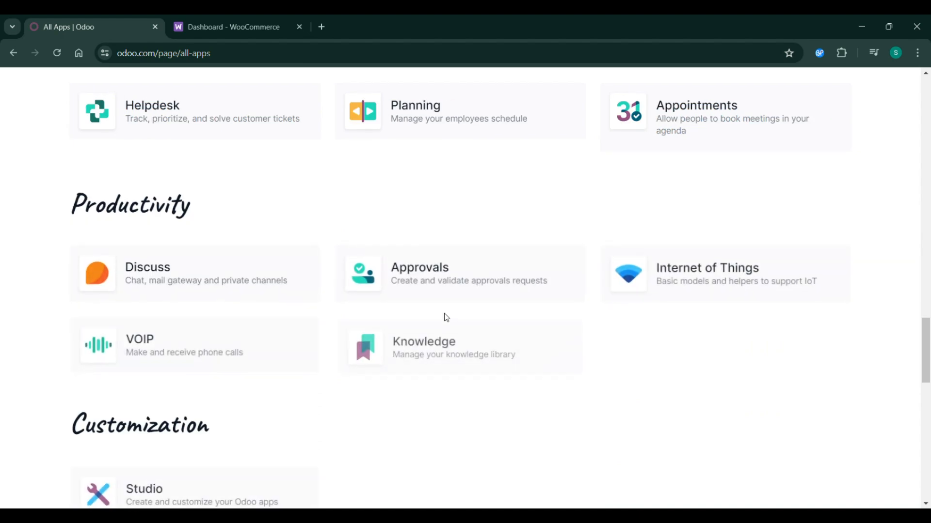
pyautogui.scroll(-3)
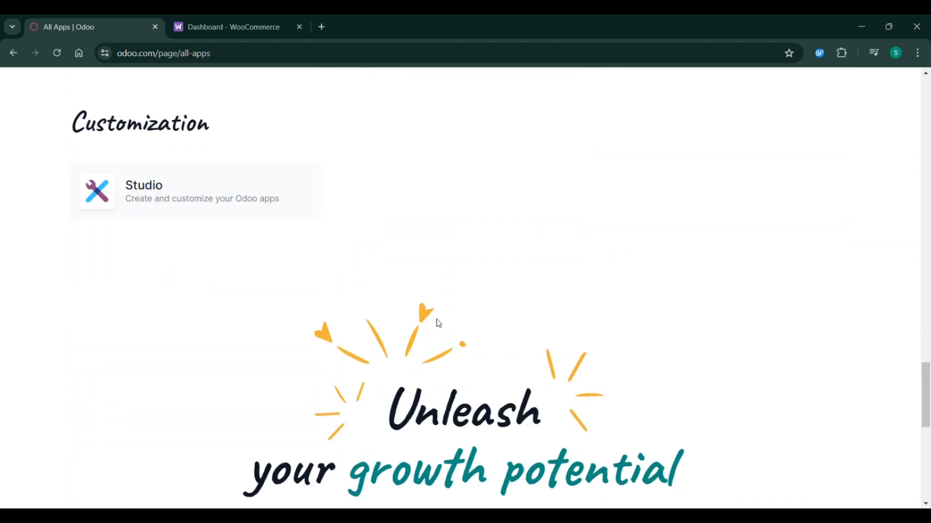
pyautogui.scroll(3)
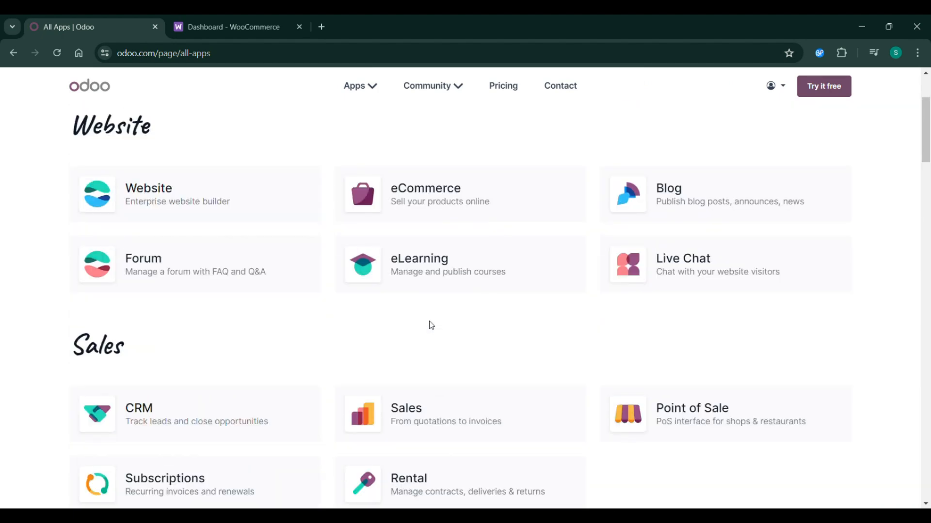
pyautogui.scroll(3)
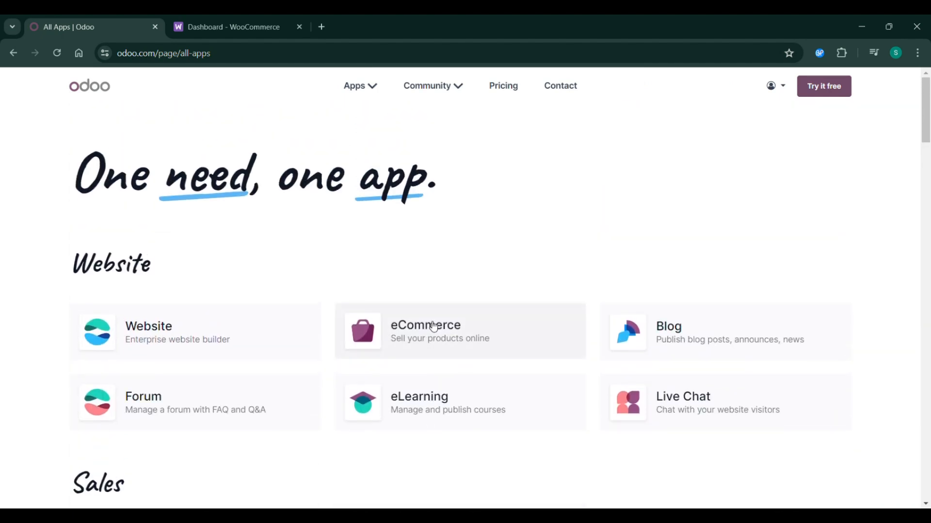
pyautogui.click(232, 27)
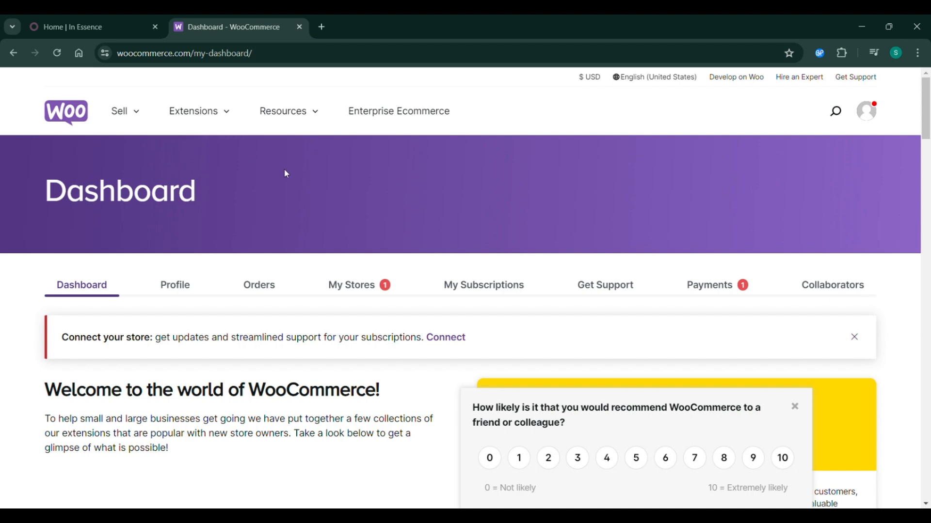
pyautogui.moveTo(267, 213)
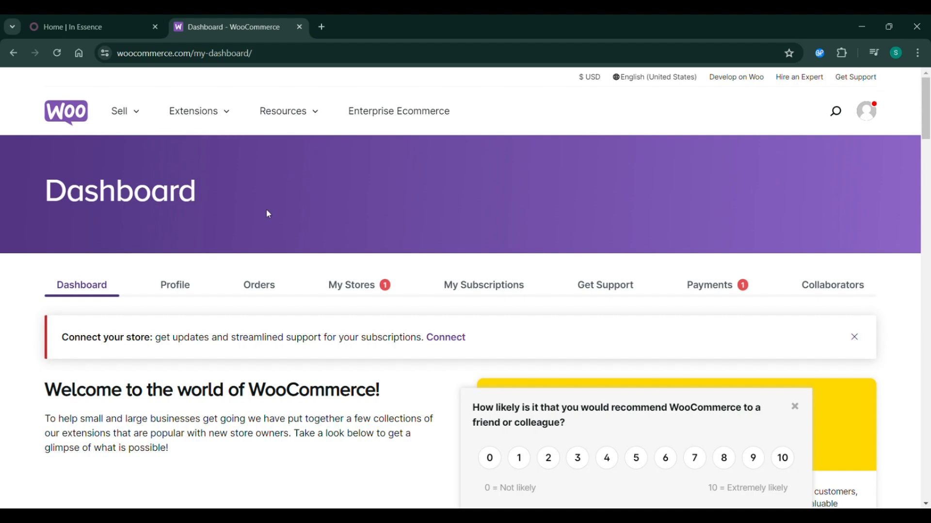
pyautogui.moveTo(196, 166)
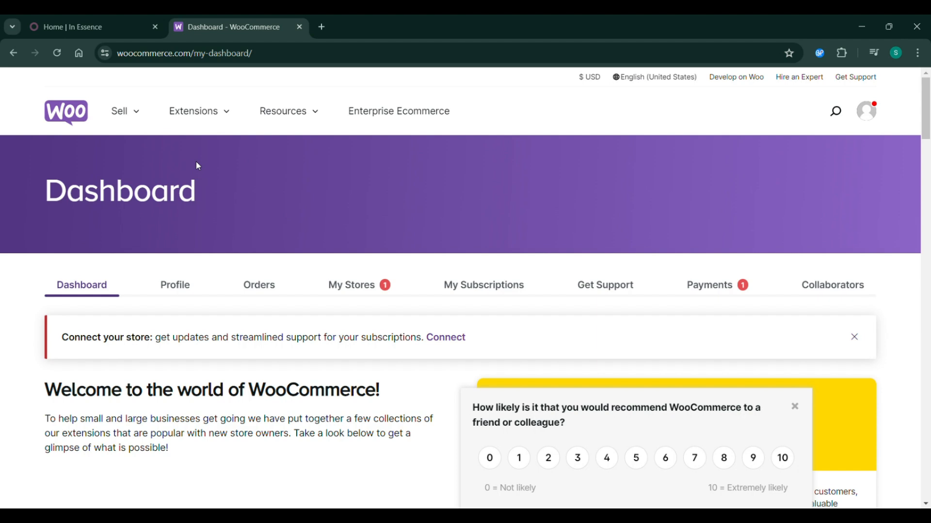
pyautogui.click(118, 111)
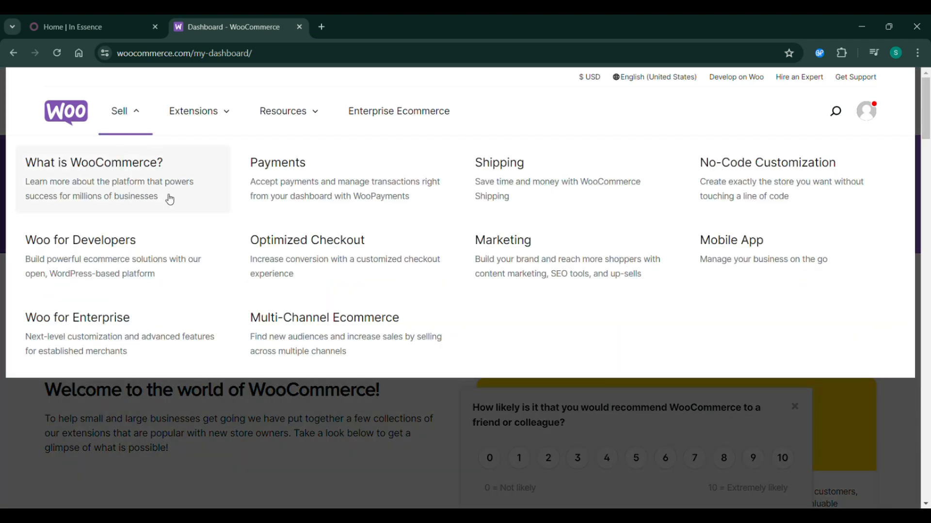
pyautogui.moveTo(442, 201)
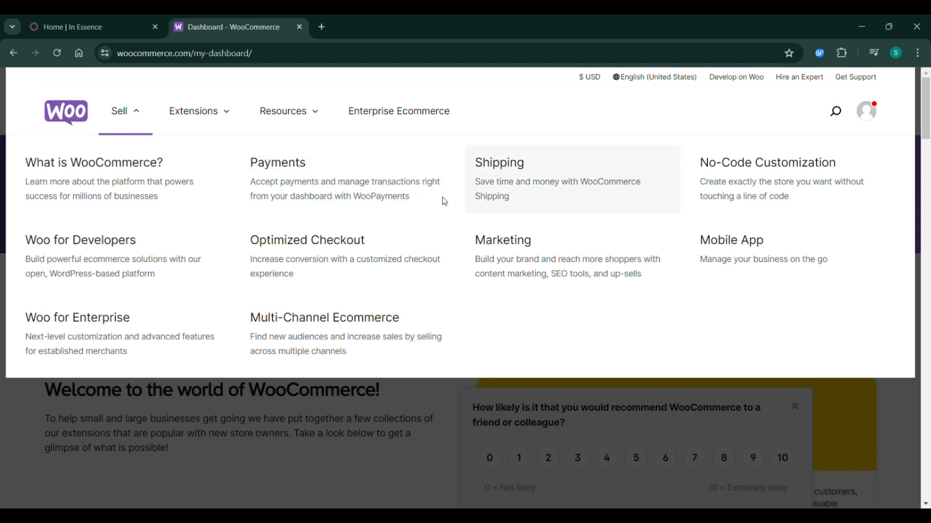
pyautogui.moveTo(466, 197)
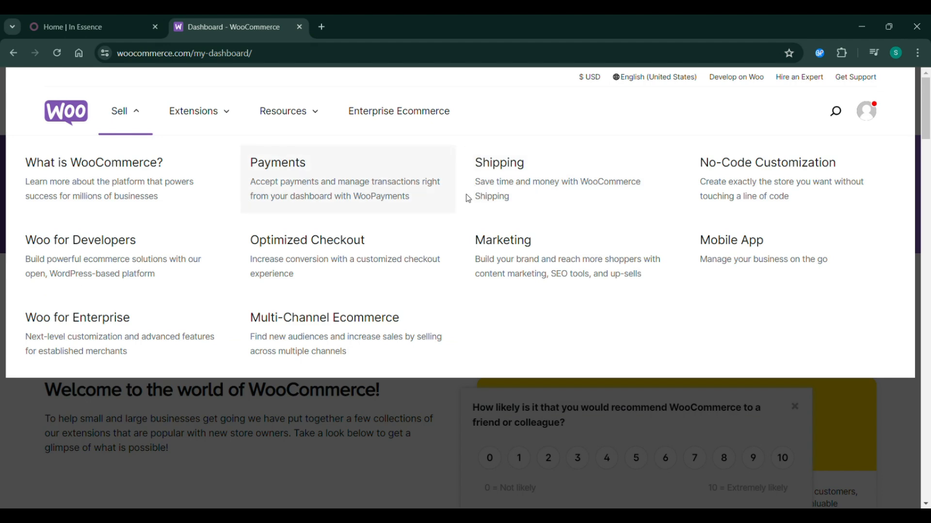
pyautogui.moveTo(303, 213)
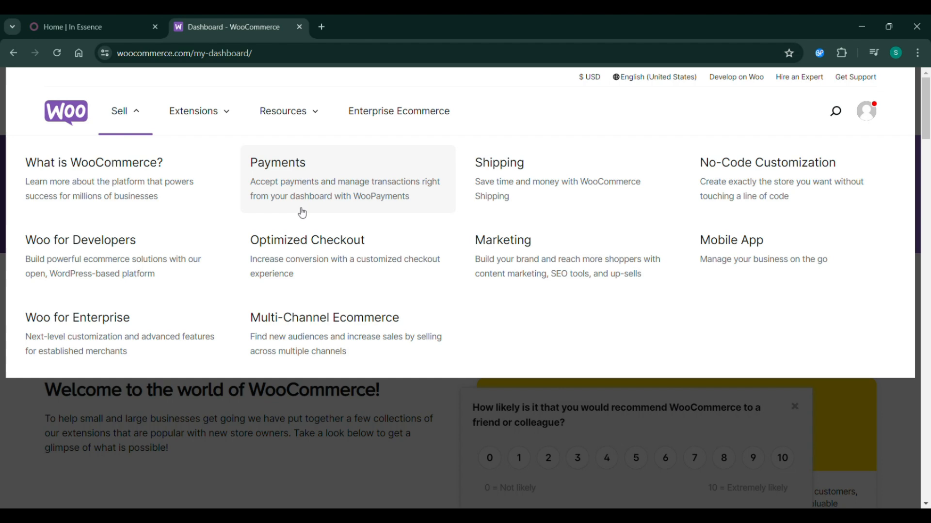
pyautogui.moveTo(153, 170)
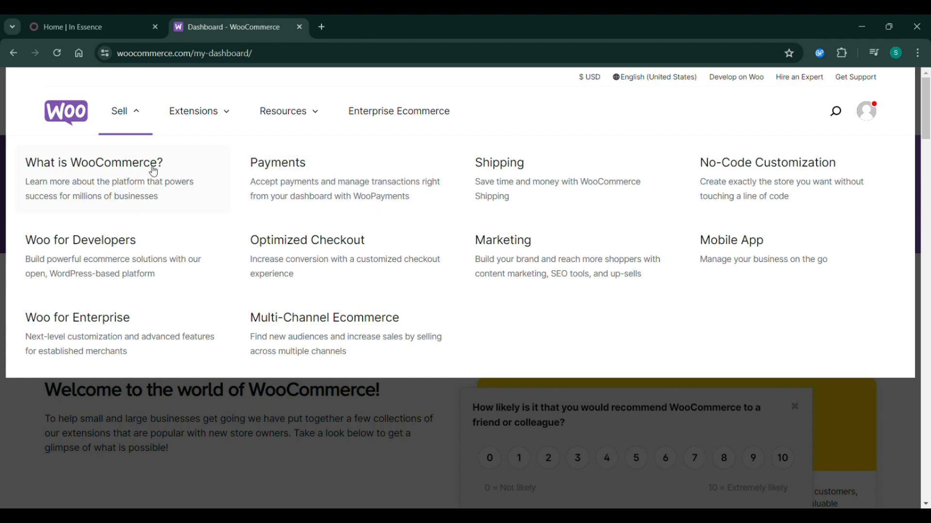
pyautogui.moveTo(140, 114)
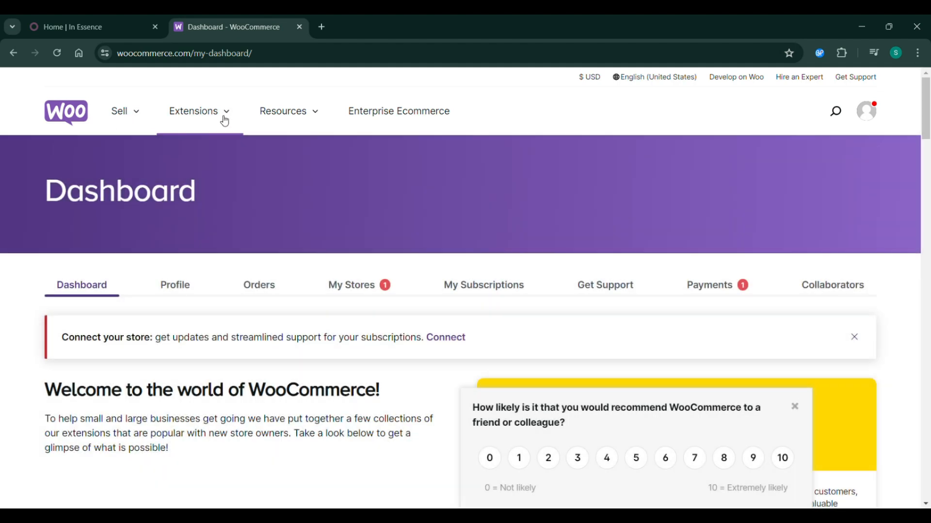
# Reach the WooCommerce themes catalogue from the Extensions menu.
pyautogui.click(199, 111)
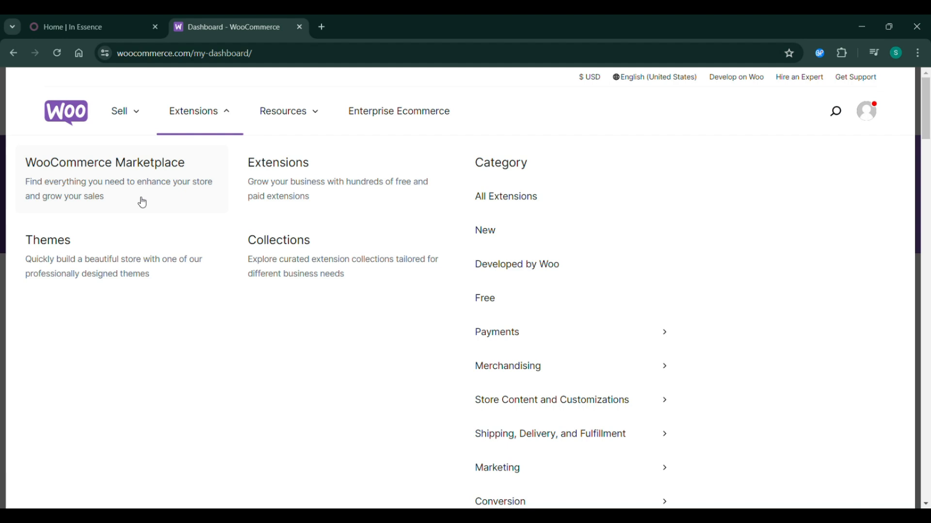
pyautogui.moveTo(101, 263)
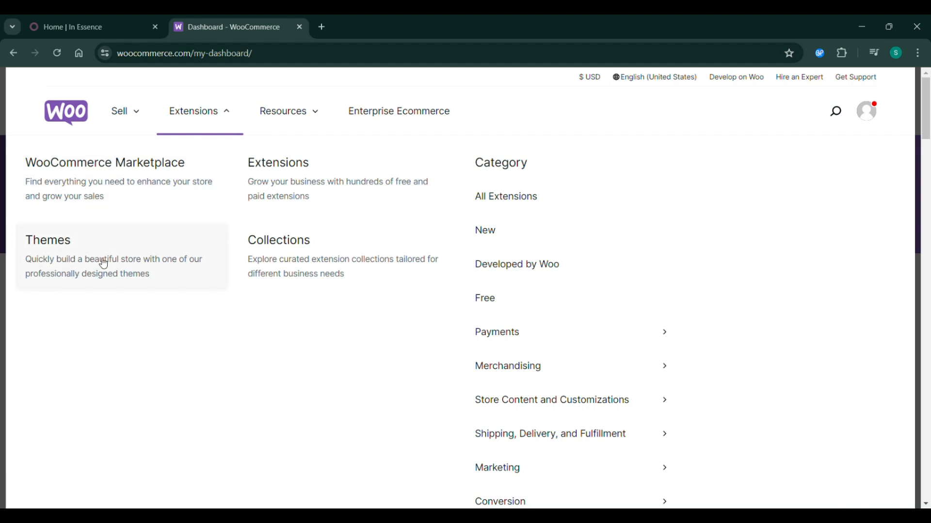
pyautogui.click(113, 259)
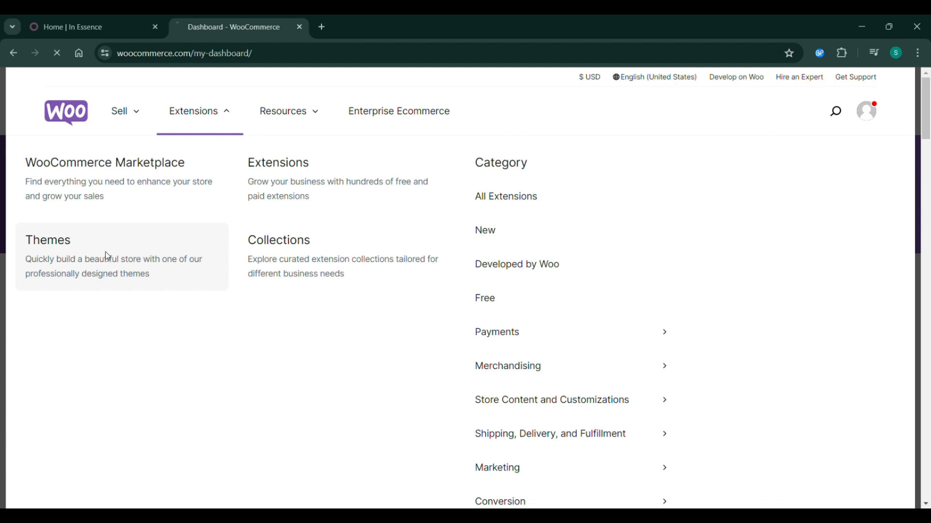
pyautogui.click(47, 239)
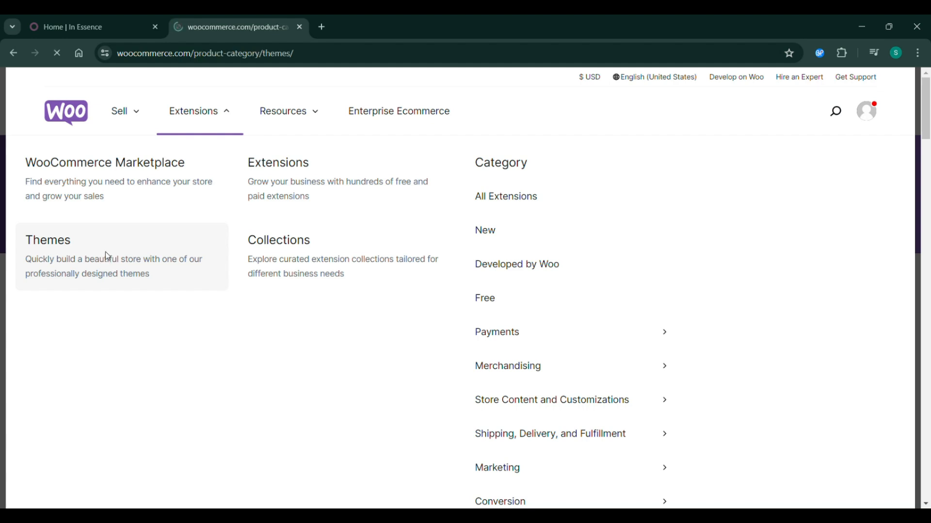
pyautogui.click(48, 240)
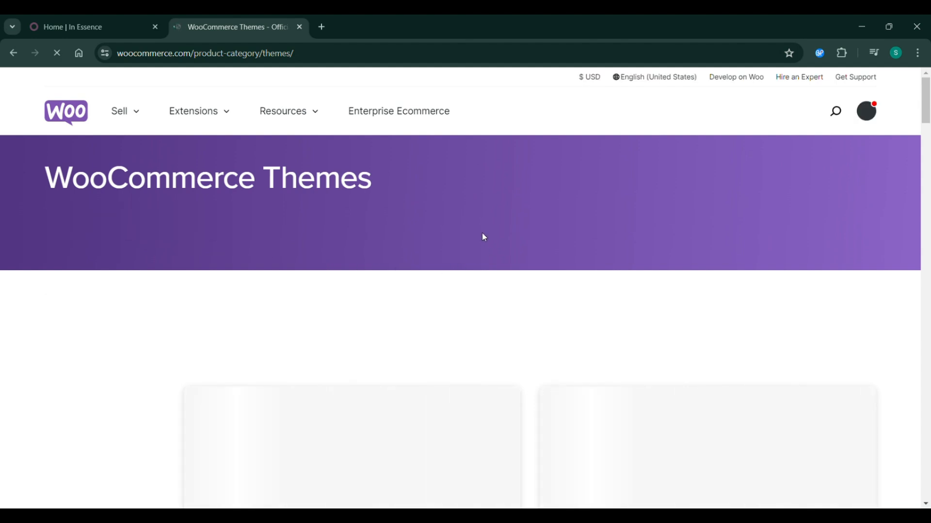
# Browse the 86 theme listings such as Narzo, Electra and Sparkla Jewellery, ending back at the top.
pyautogui.scroll(-3)
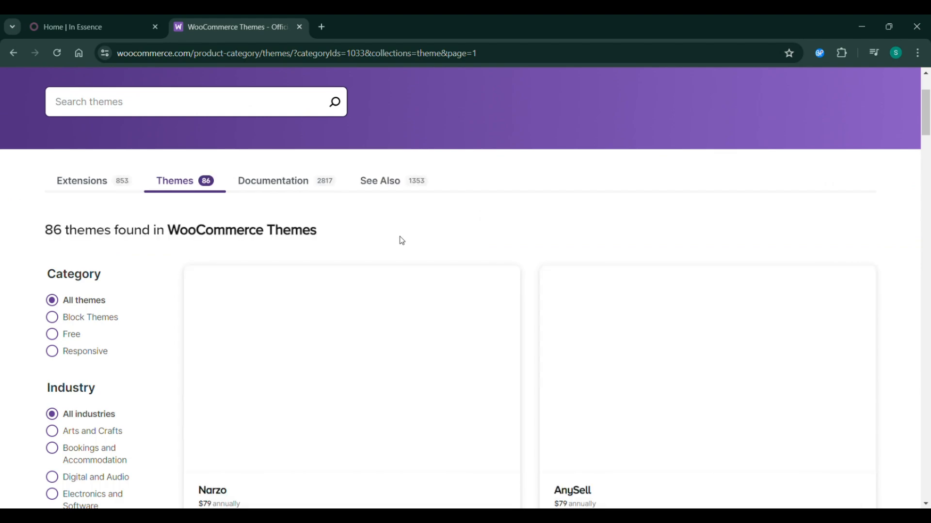
pyautogui.scroll(-3)
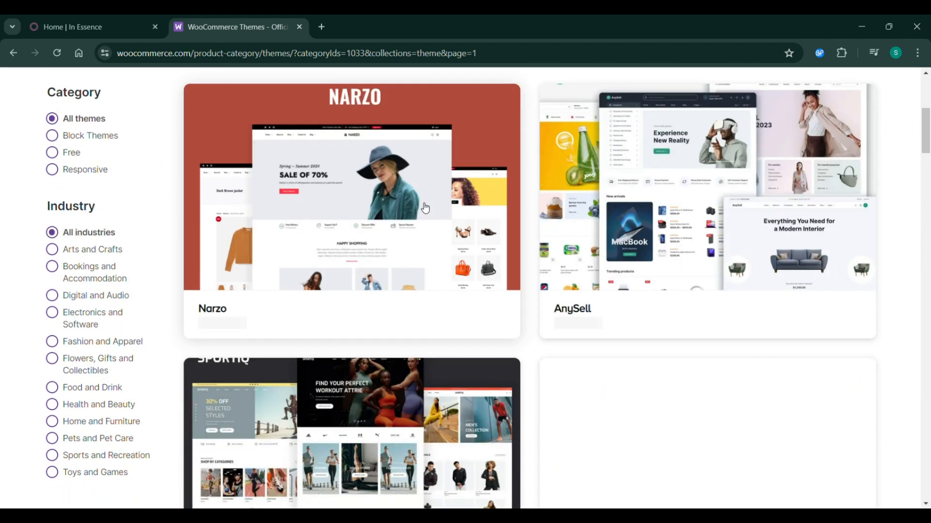
pyautogui.scroll(-3)
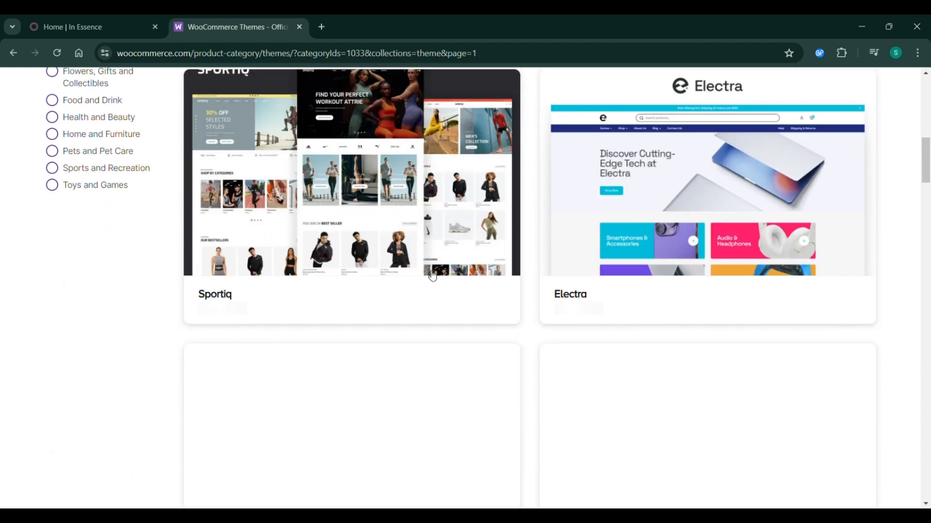
pyautogui.scroll(-3)
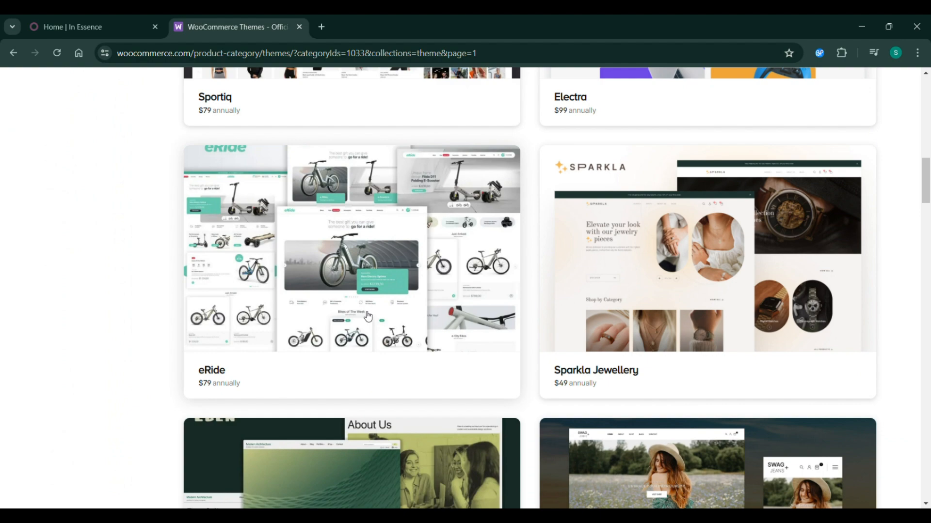
pyautogui.scroll(-3)
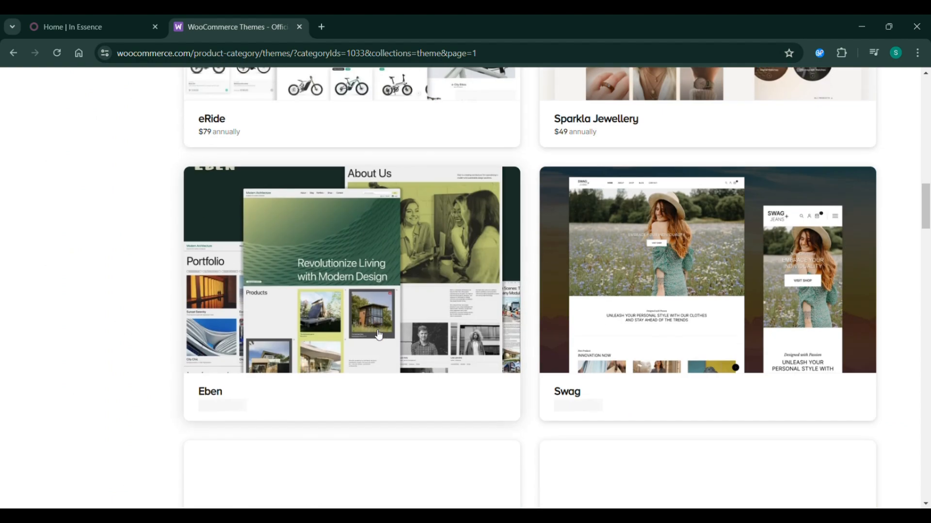
pyautogui.scroll(-3)
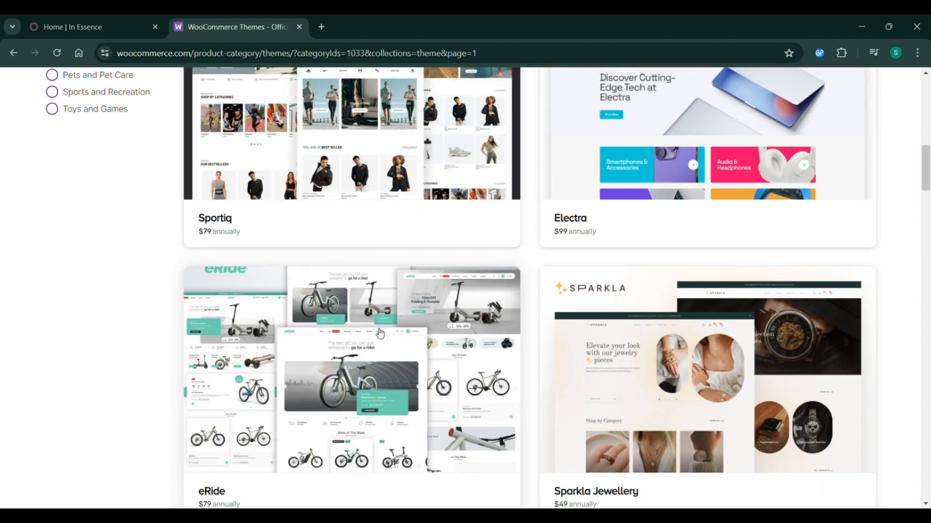
pyautogui.scroll(3)
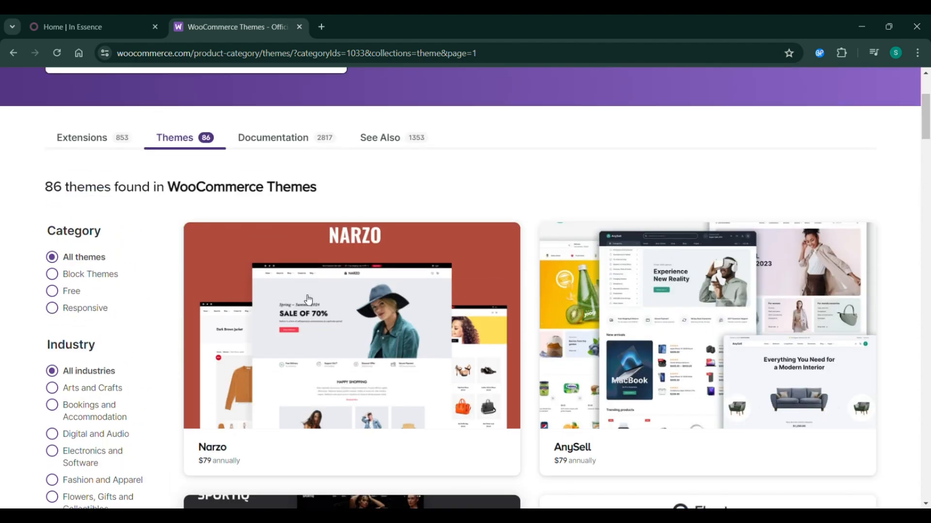
pyautogui.scroll(3)
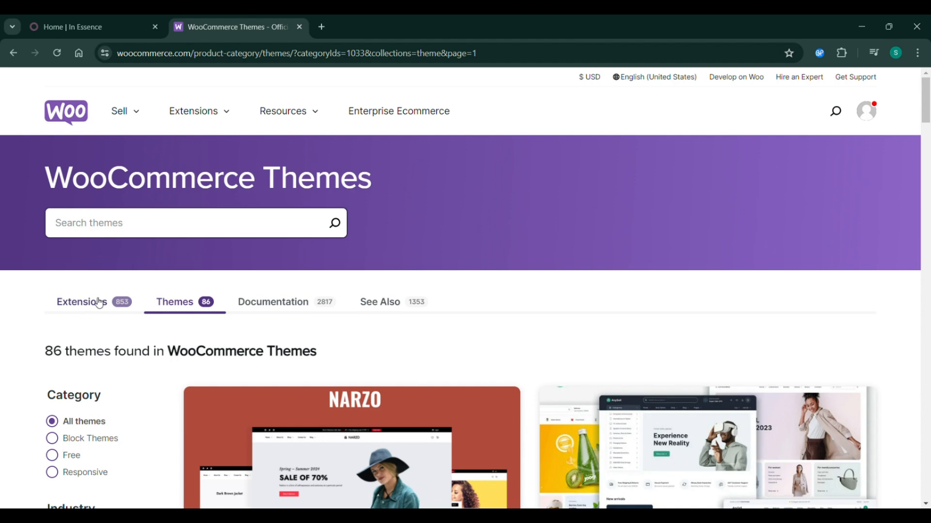
# Switch the results from themes to extensions across every category.
pyautogui.click(81, 301)
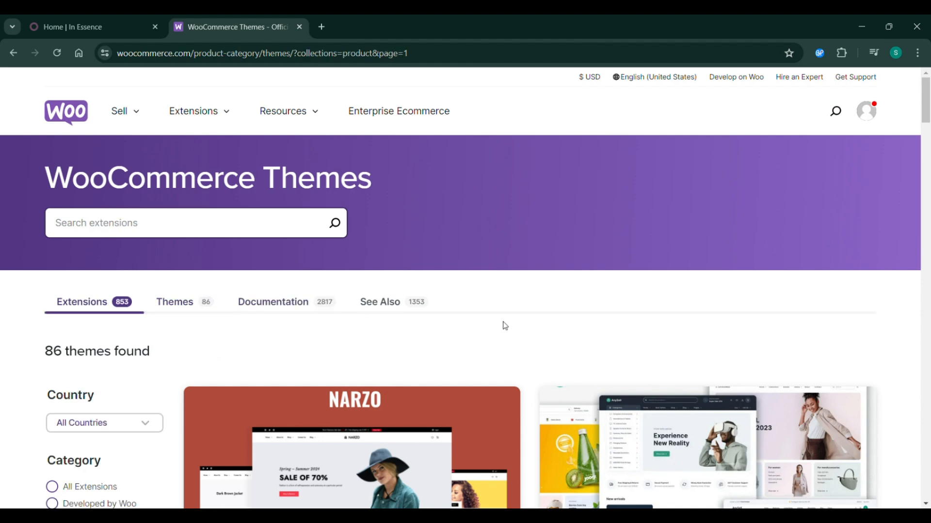
pyautogui.scroll(-3)
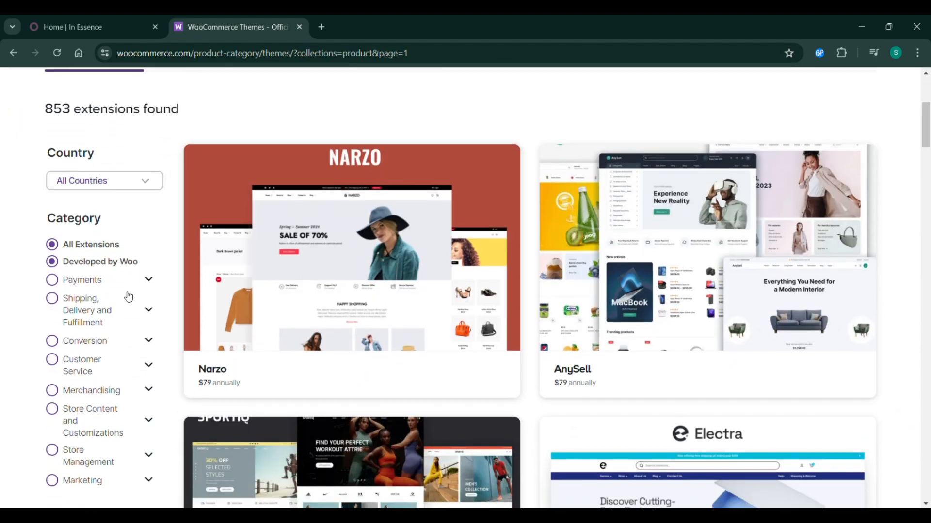
pyautogui.click(52, 244)
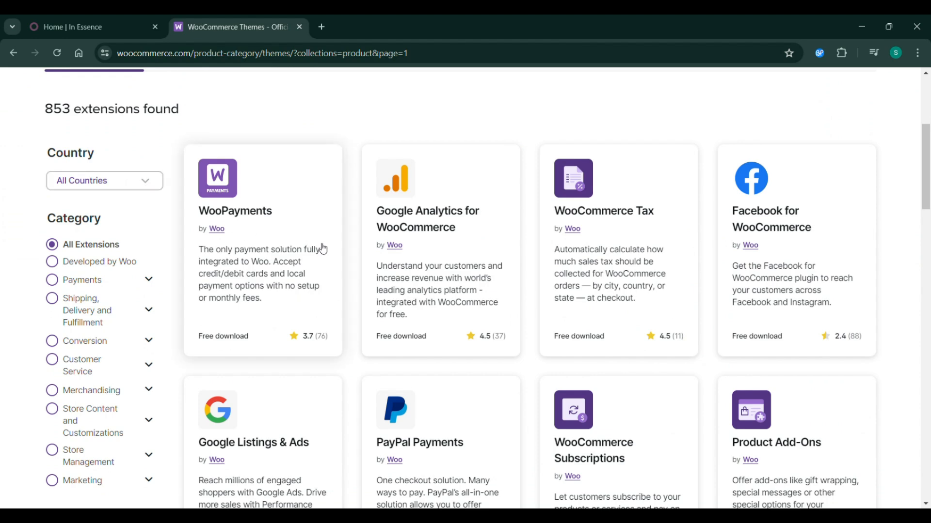
# Browse extension cards like WooPayments, Google Analytics for WooCommerce and PayPal Payments.
pyautogui.scroll(-3)
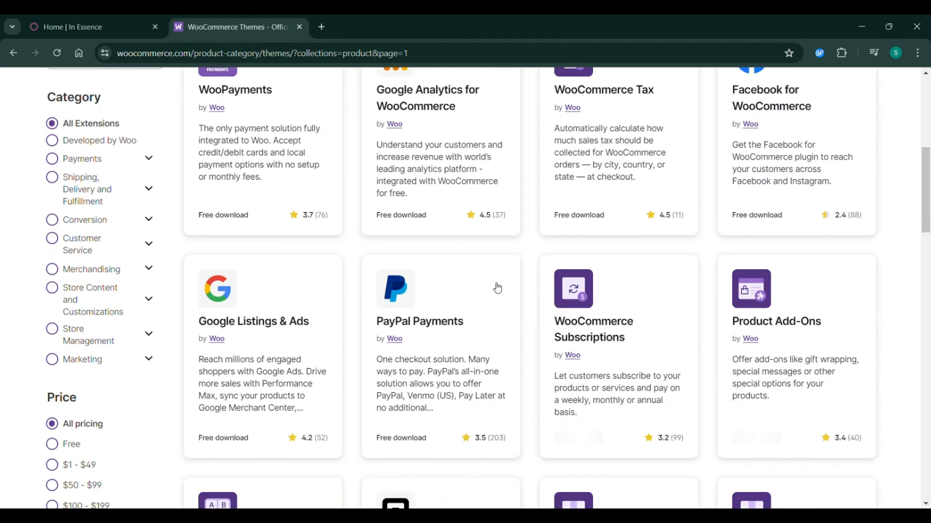
pyautogui.scroll(3)
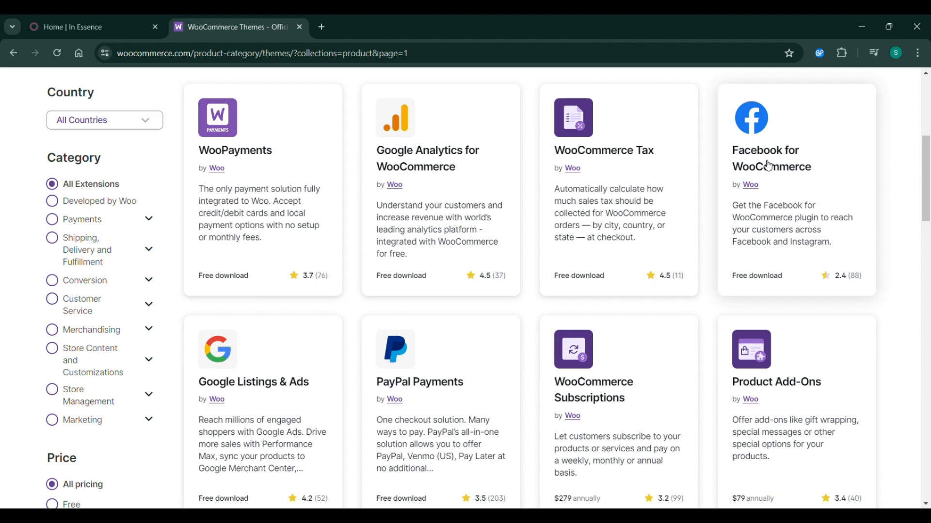
pyautogui.scroll(-3)
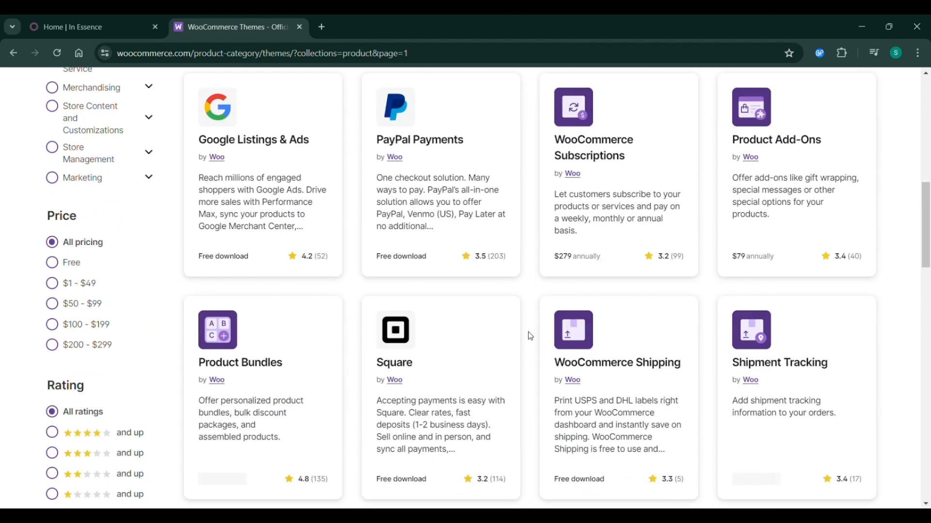
pyautogui.moveTo(478, 194)
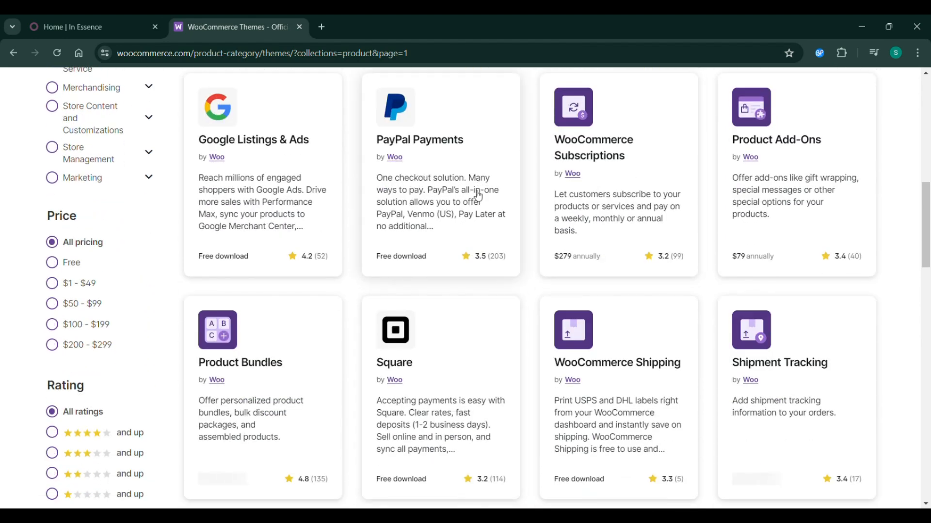
pyautogui.scroll(3)
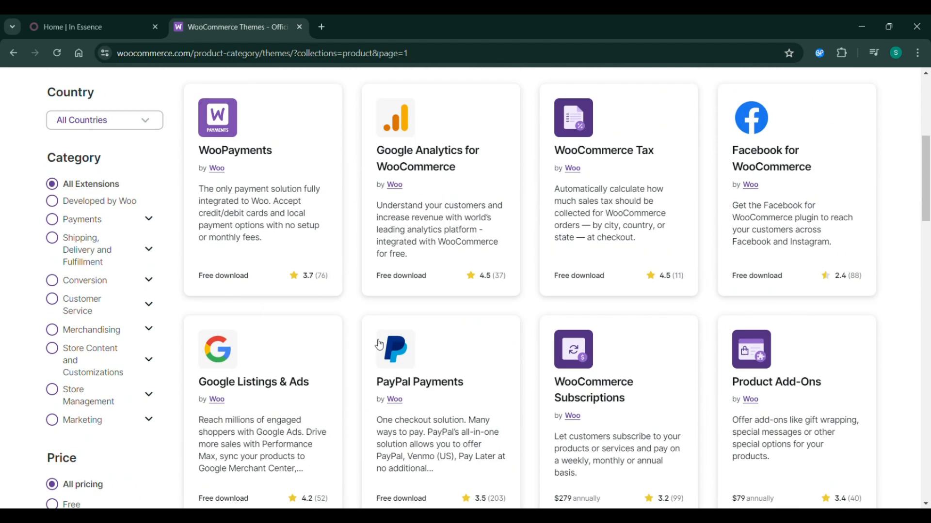
pyautogui.scroll(3)
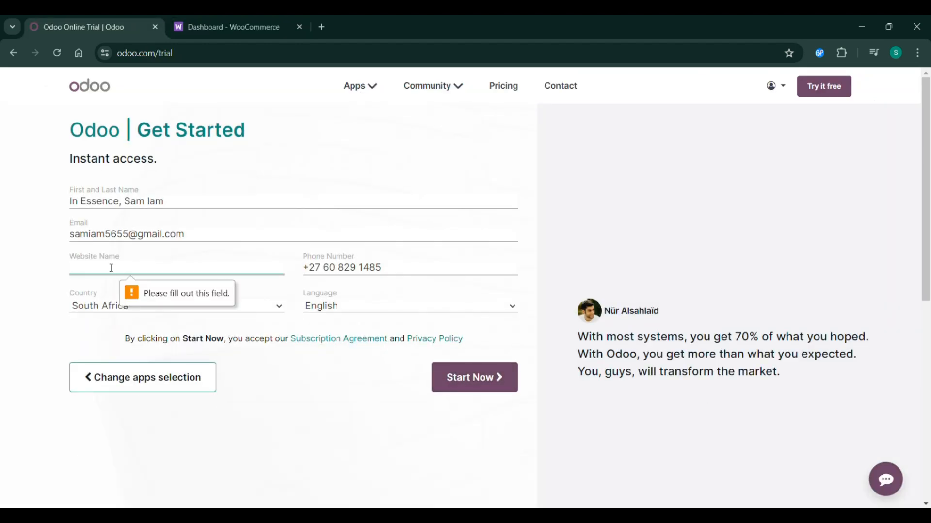
# Fill in the website name, save the Odoo homepage and footer edits, and return to the WooCommerce tab.
pyautogui.click(474, 377)
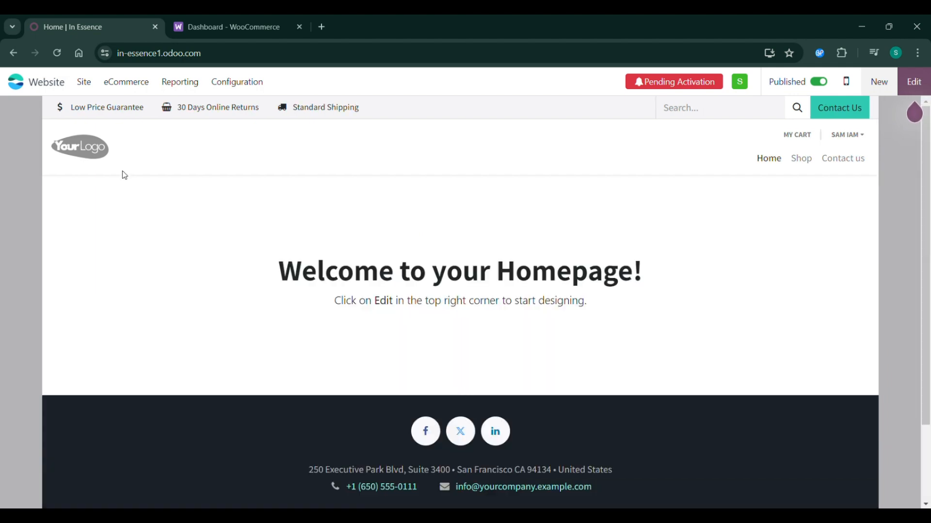
pyautogui.scroll(-3)
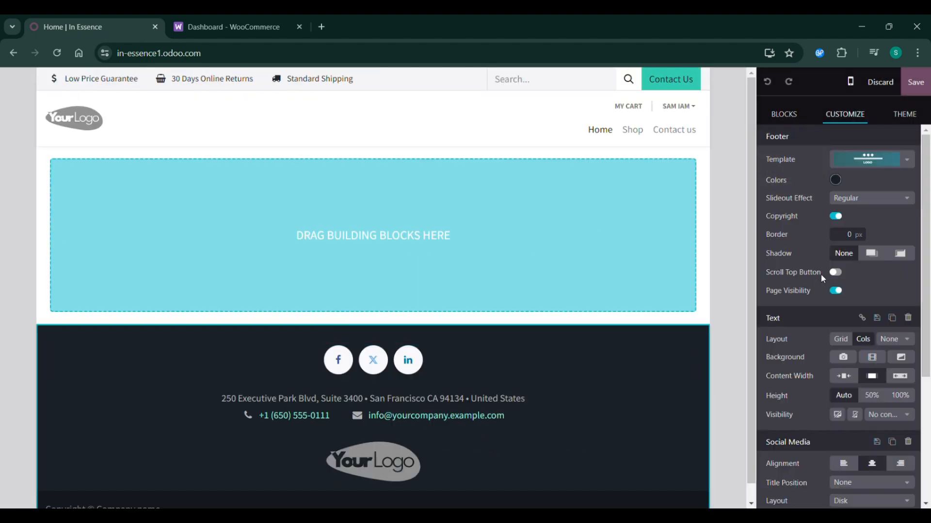
pyautogui.click(916, 81)
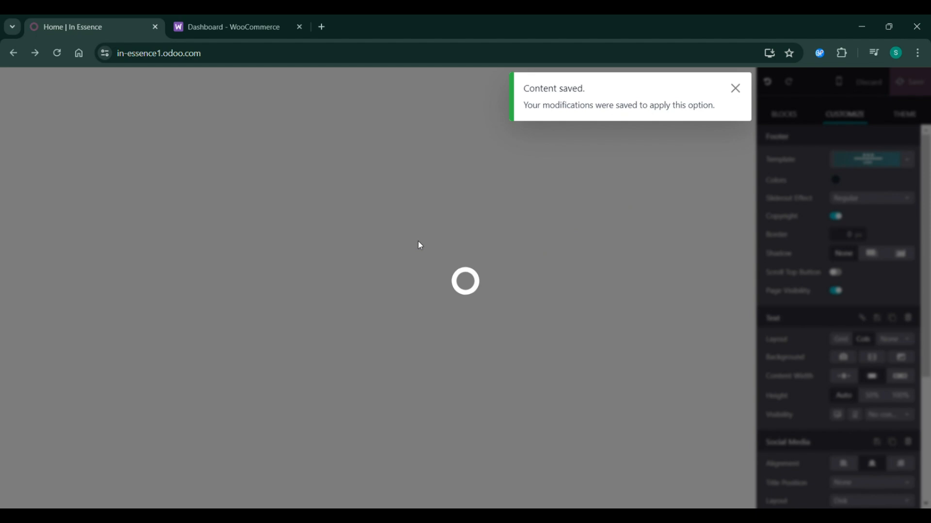
pyautogui.click(235, 27)
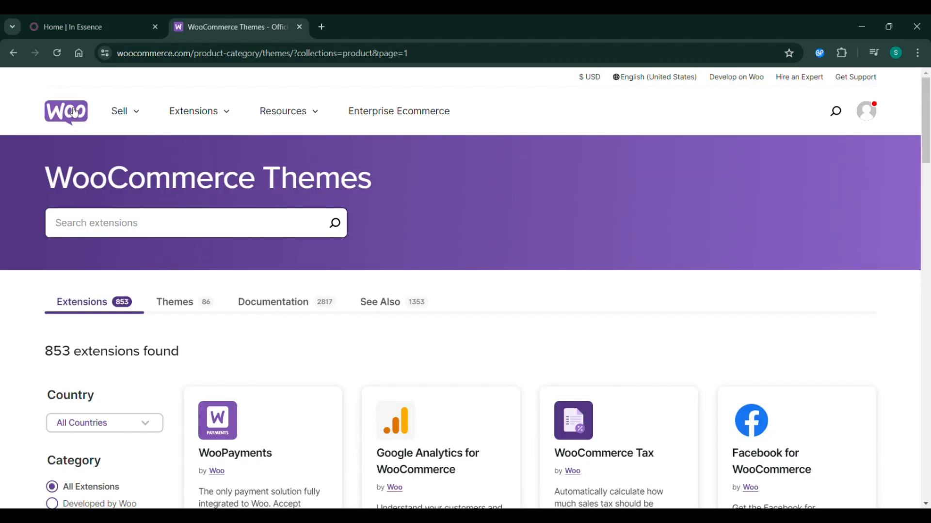
pyautogui.moveTo(289, 110)
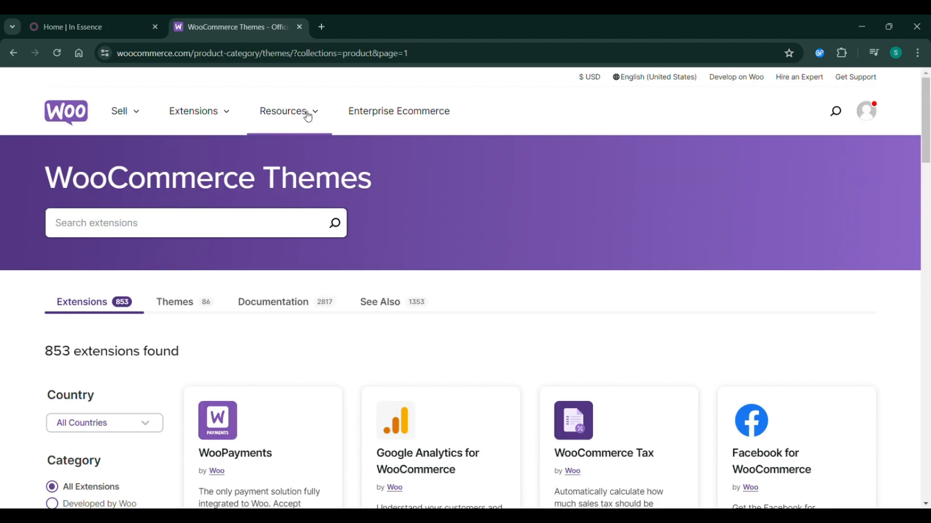
# Review the Resources menu (Blog, Learn, Documentation, Hosting), then head to My Dashboard.
pyautogui.click(285, 111)
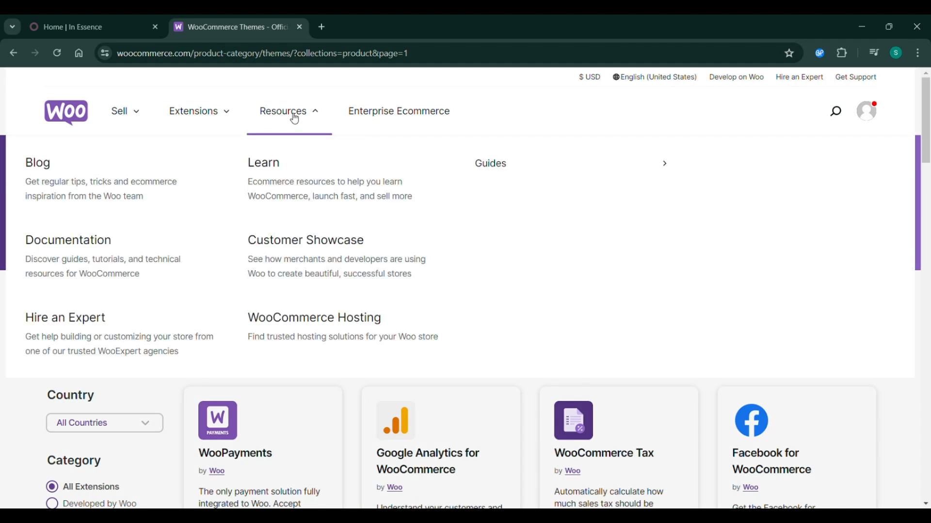
pyautogui.moveTo(326, 168)
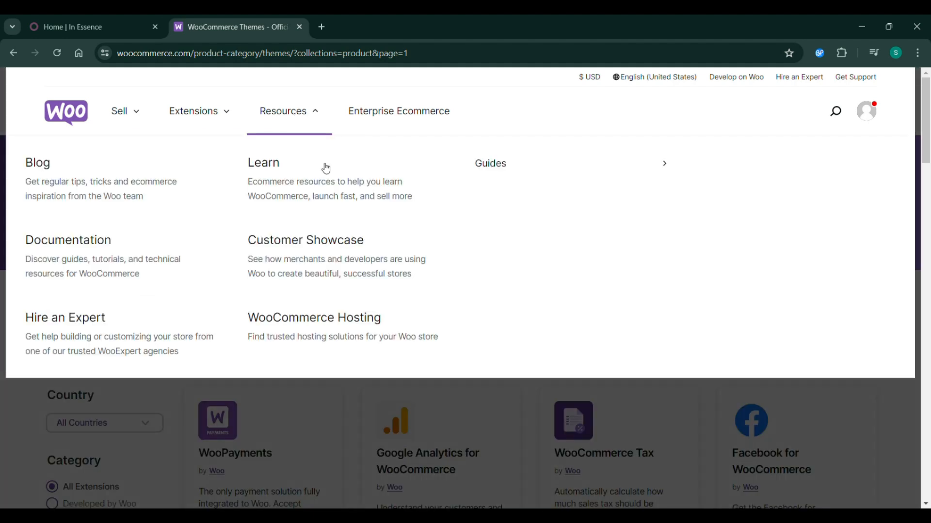
pyautogui.moveTo(337, 322)
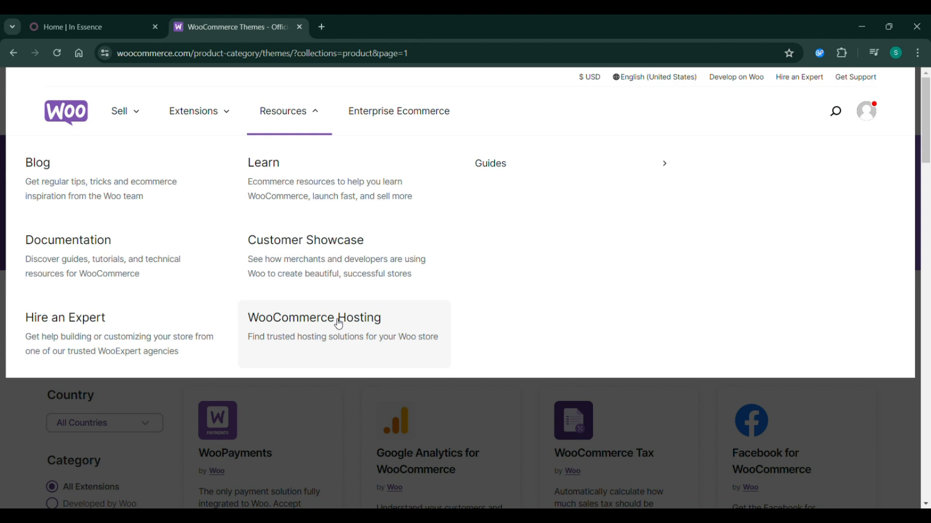
pyautogui.click(118, 111)
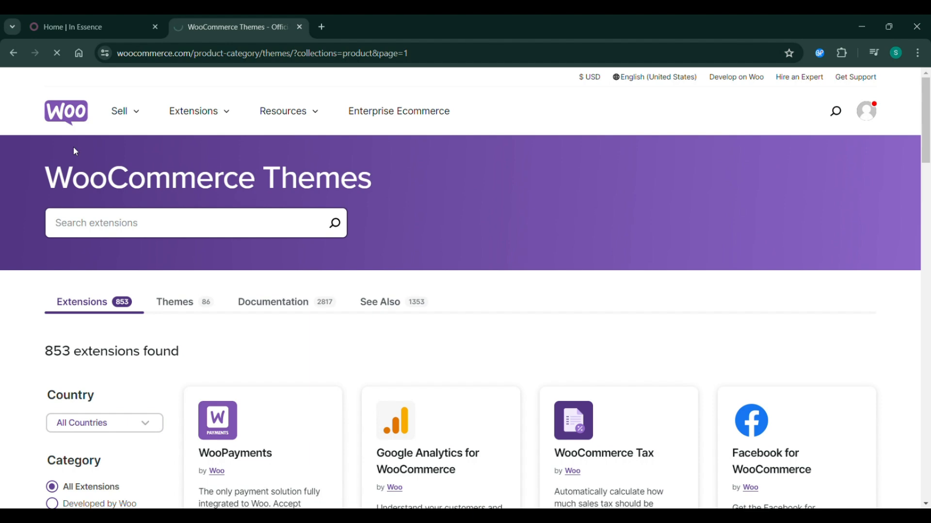
pyautogui.moveTo(48, 79)
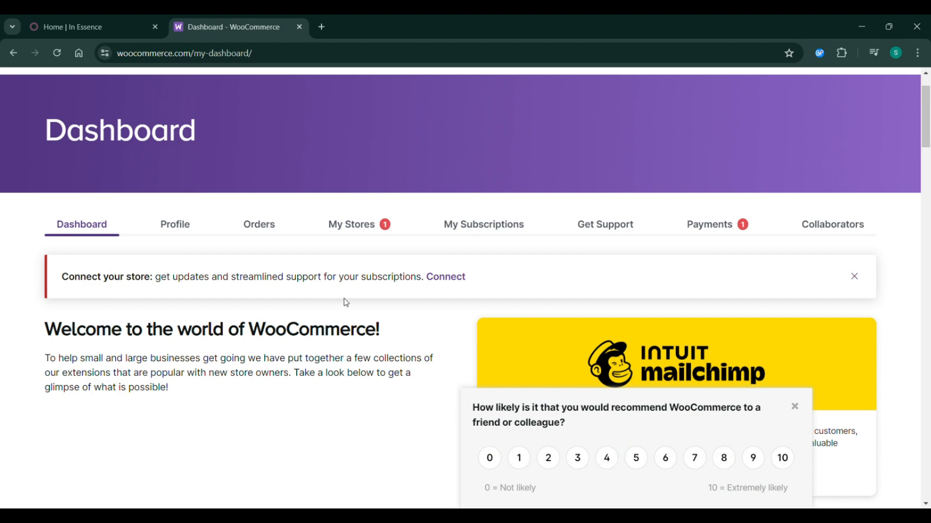
# Browse the dashboard's Popular and Trending products, then go to the My Stores tab.
pyautogui.scroll(-3)
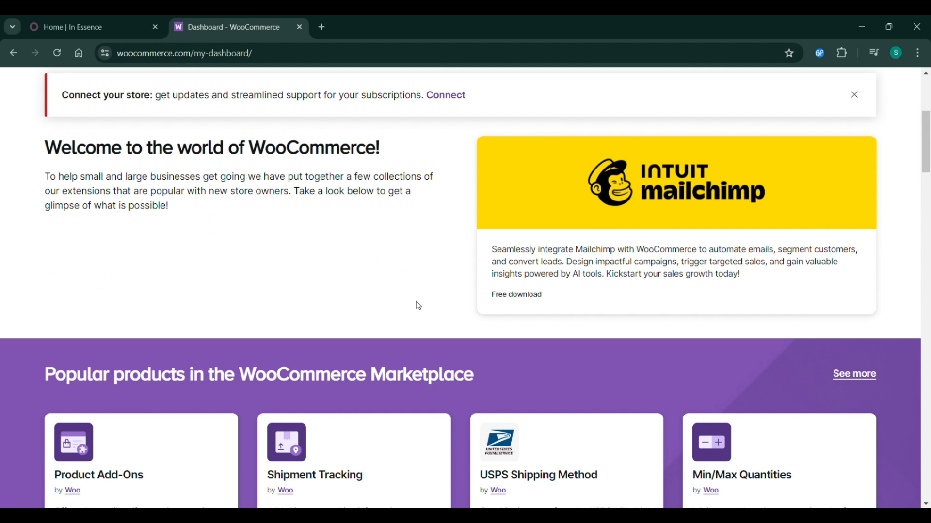
pyautogui.scroll(-3)
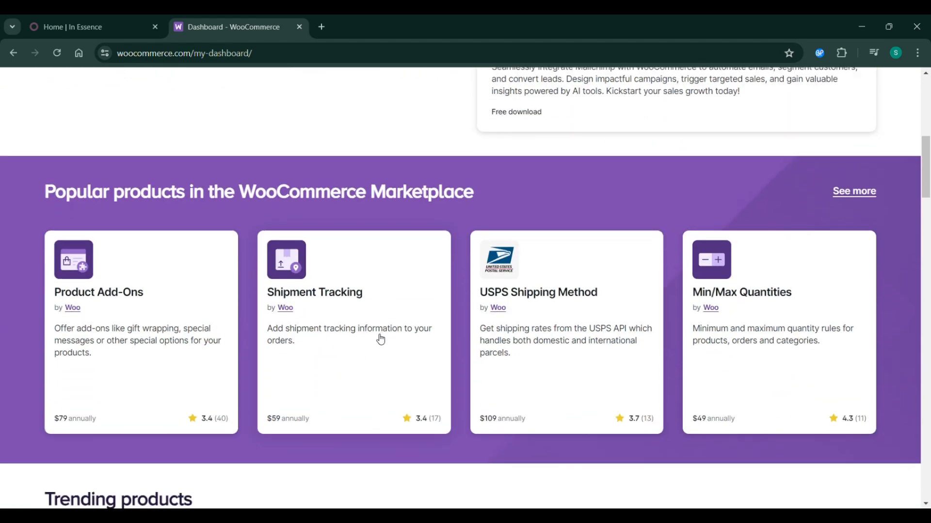
pyautogui.scroll(-3)
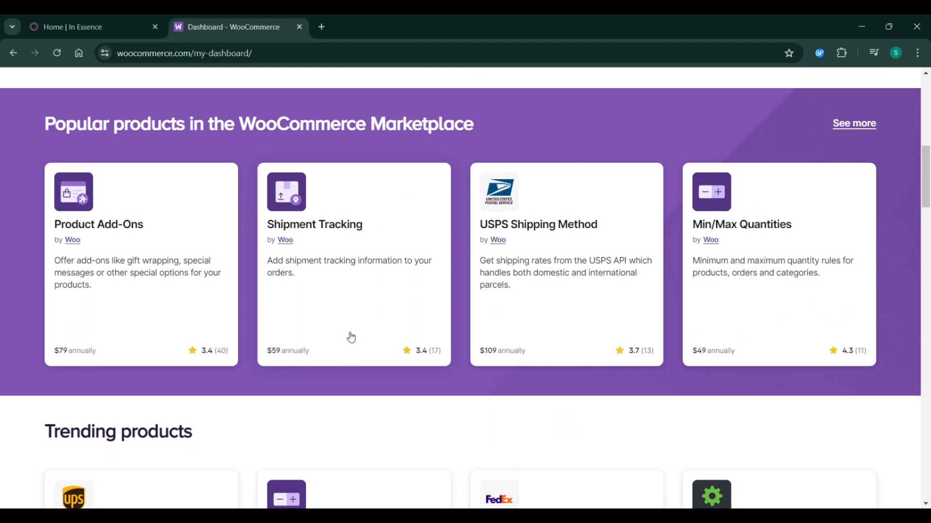
pyautogui.scroll(-3)
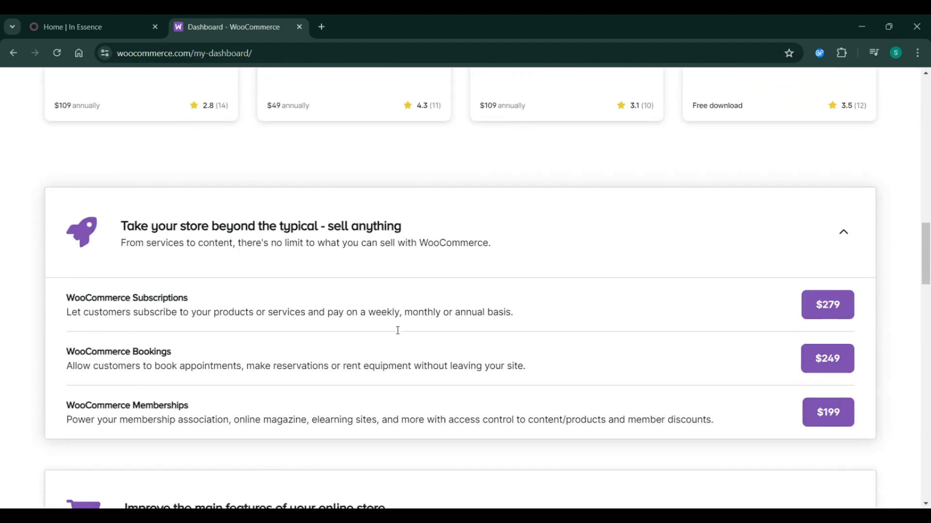
pyautogui.scroll(3)
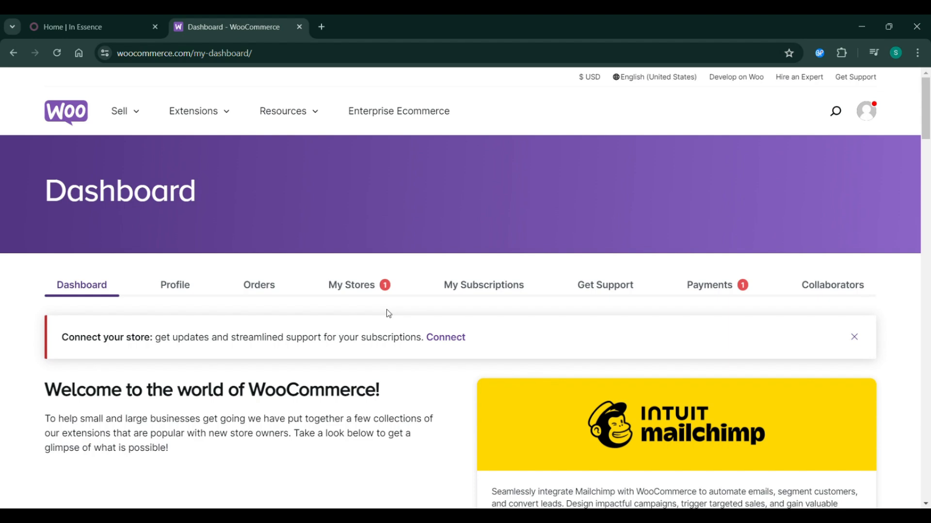
pyautogui.click(120, 110)
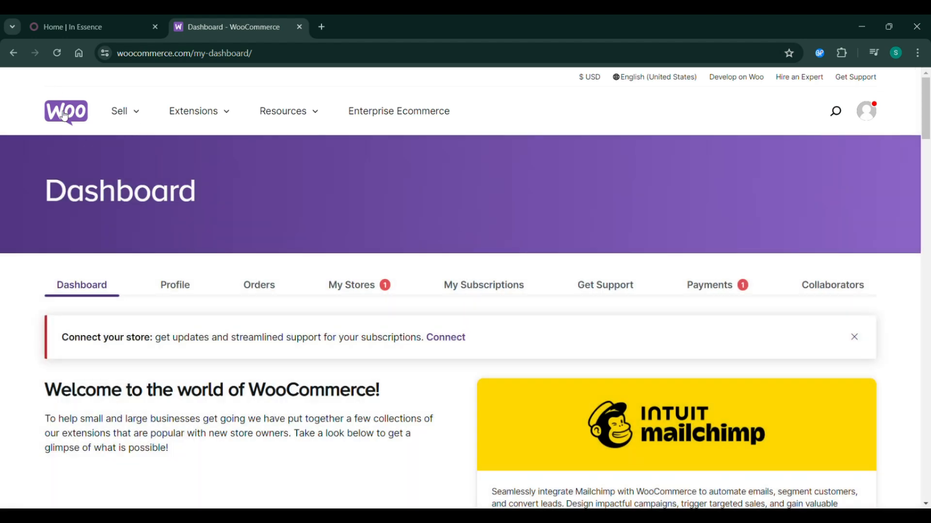
pyautogui.moveTo(175, 285)
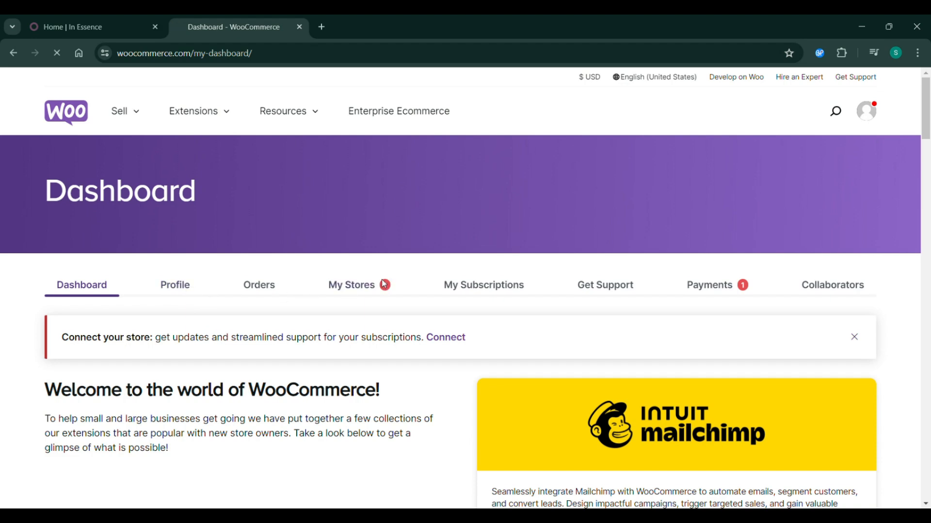
pyautogui.click(350, 285)
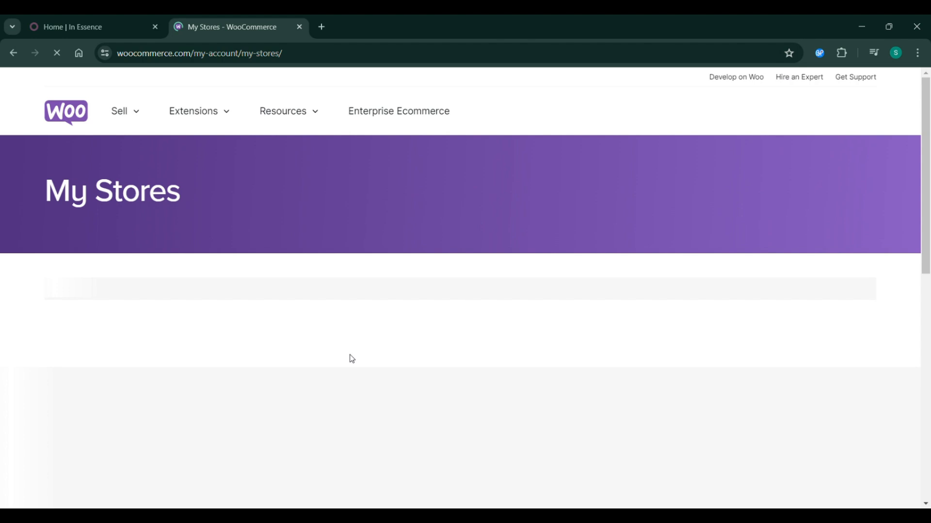
# Bring up the Connect store form with its Store URL field, cancel it, and reach the page footer.
pyautogui.scroll(-3)
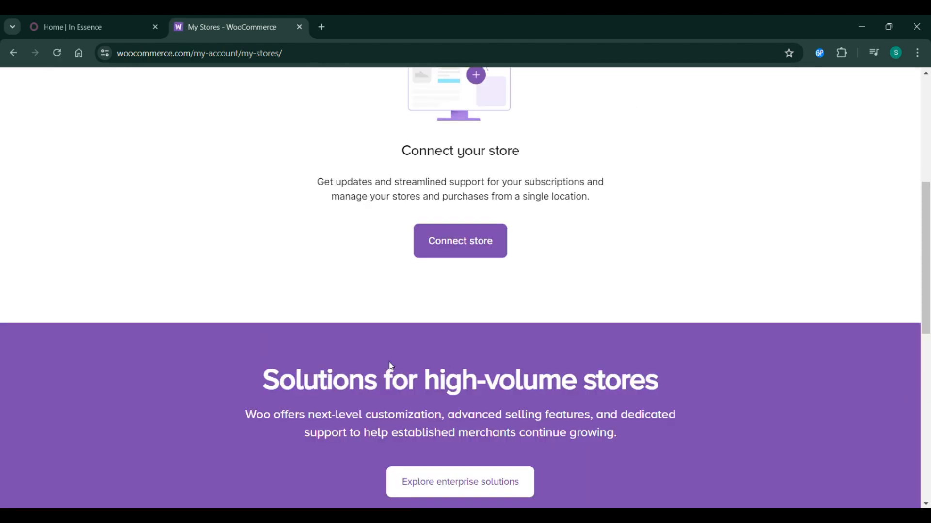
pyautogui.click(459, 240)
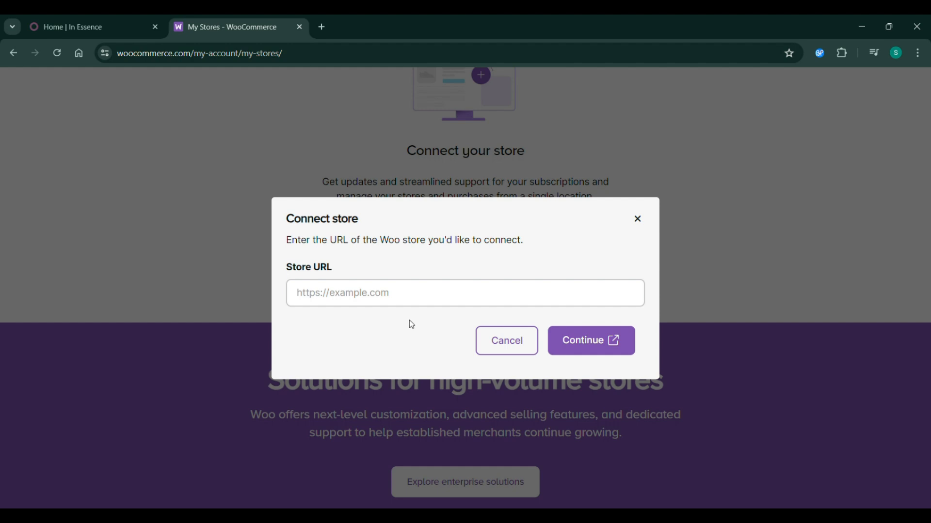
pyautogui.click(465, 293)
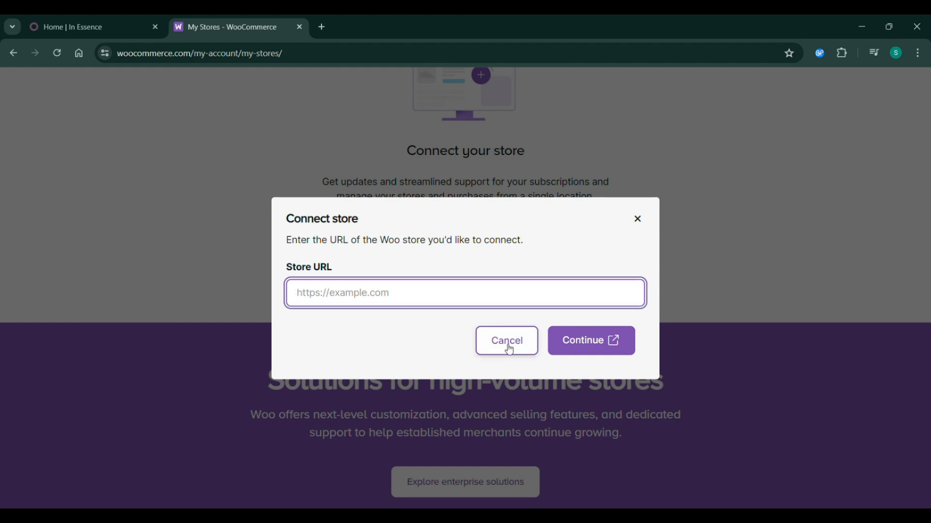
pyautogui.click(506, 340)
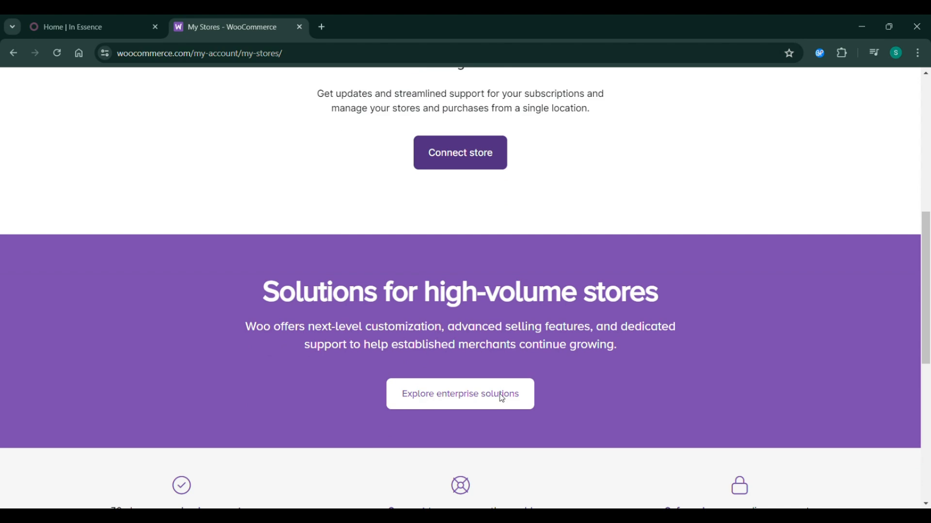
pyautogui.scroll(-3)
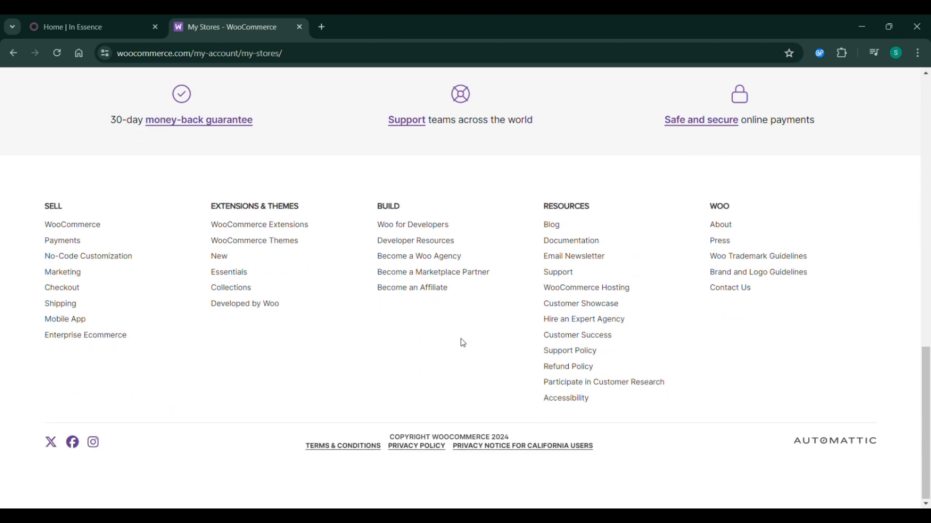
pyautogui.moveTo(325, 327)
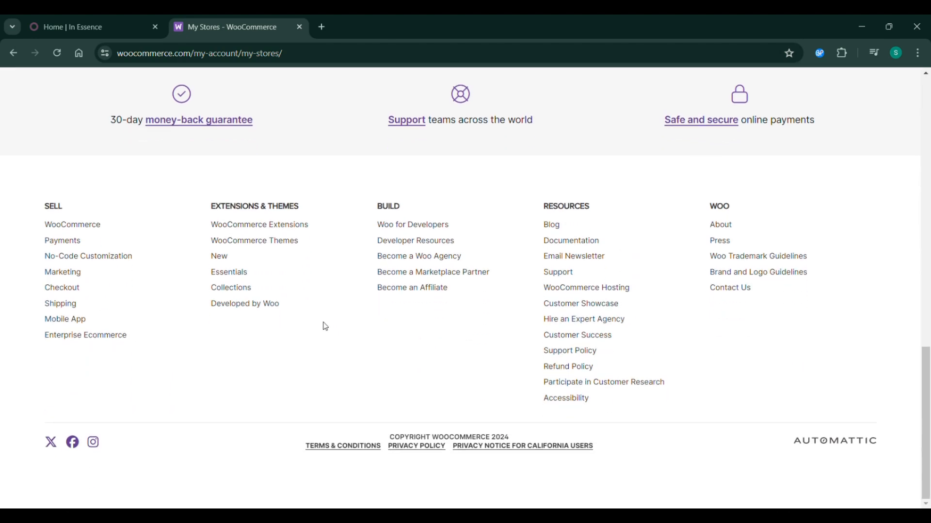
pyautogui.moveTo(106, 295)
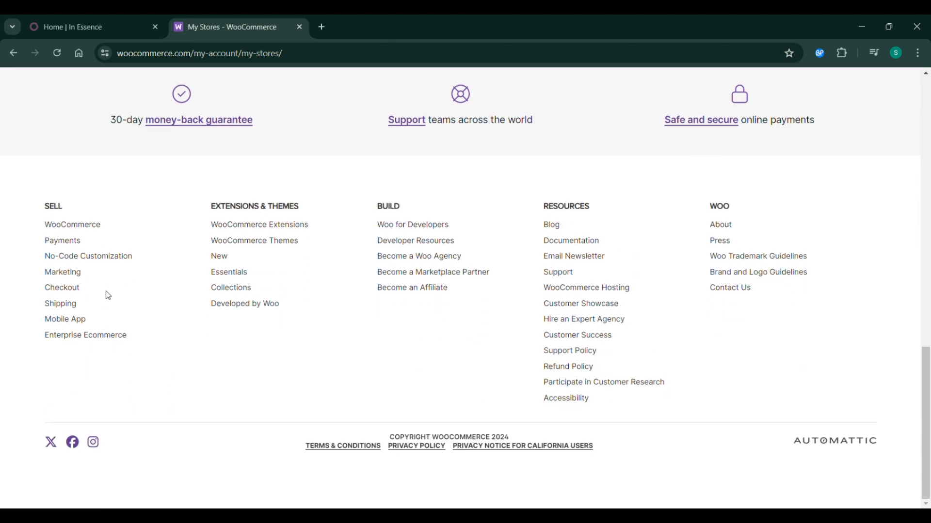